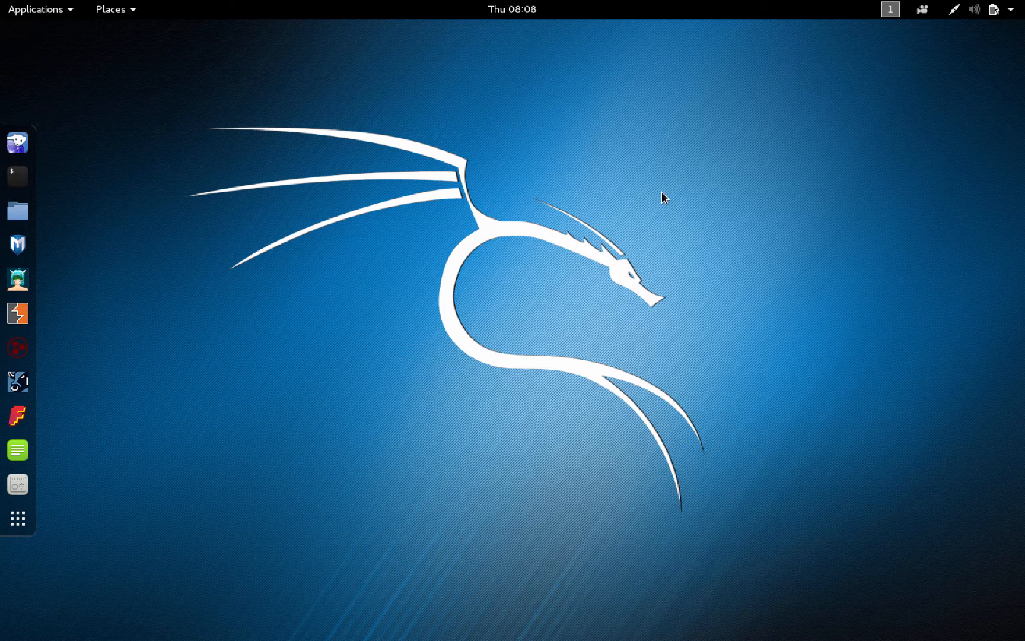
{"action": "mouse_move", "coordinate": [597, 194]}
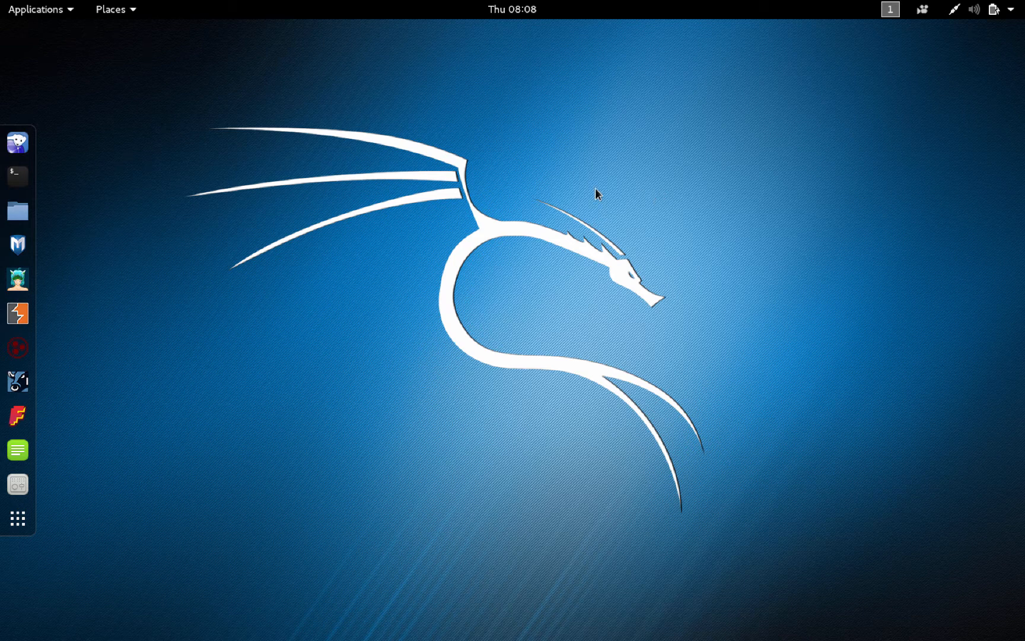
{"action": "mouse_move", "coordinate": [18, 175]}
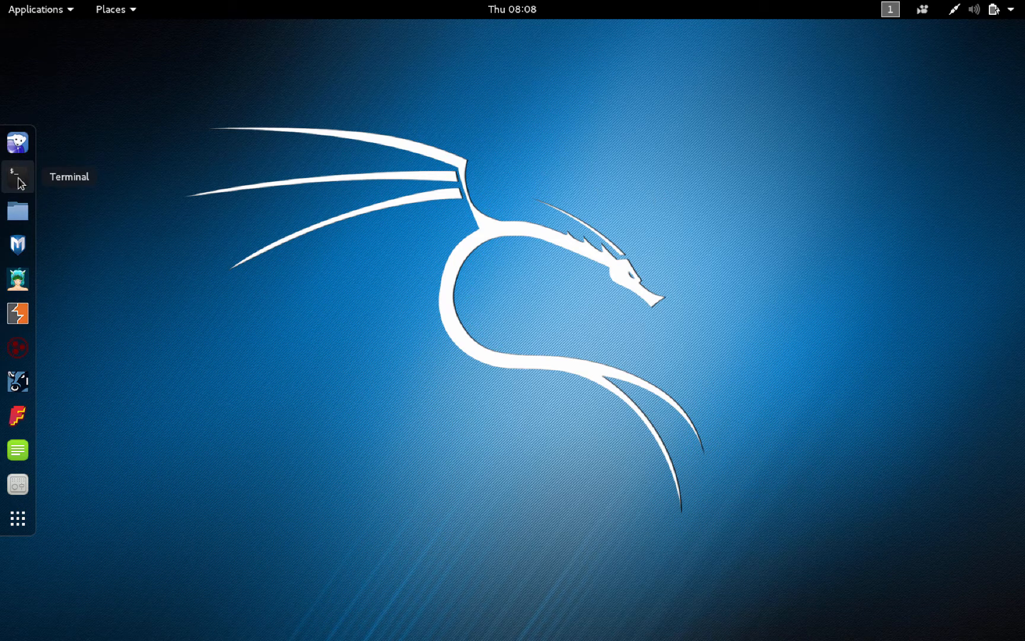
{"action": "mouse_move", "coordinate": [596, 283]}
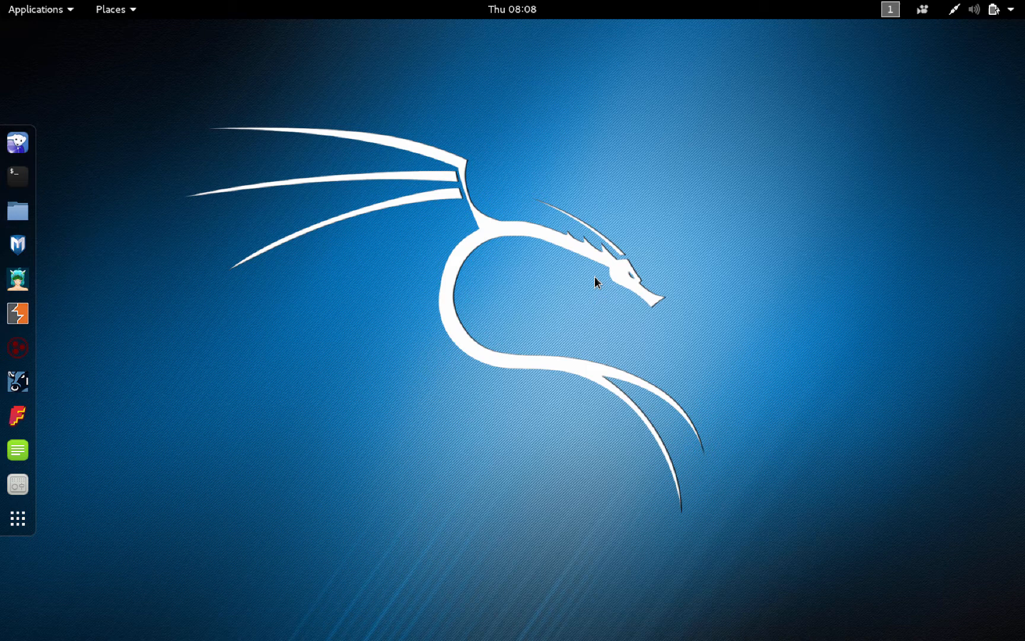
{"action": "mouse_move", "coordinate": [18, 175]}
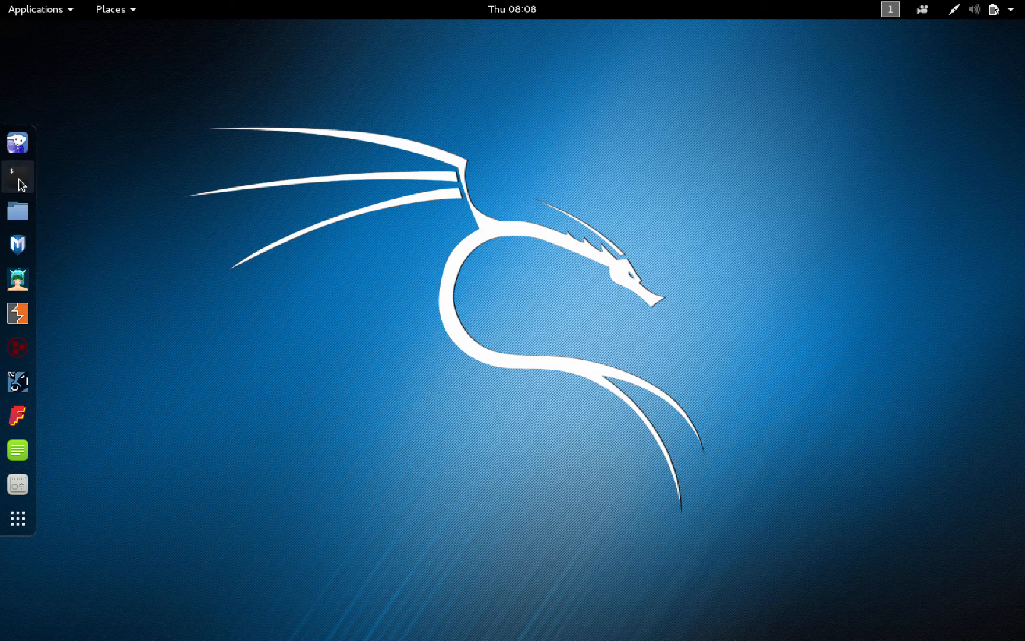
- Launch a terminal, cd into hash_cracking/, list it with ls -la, and start typing less
{"action": "left_click", "coordinate": [17, 176]}
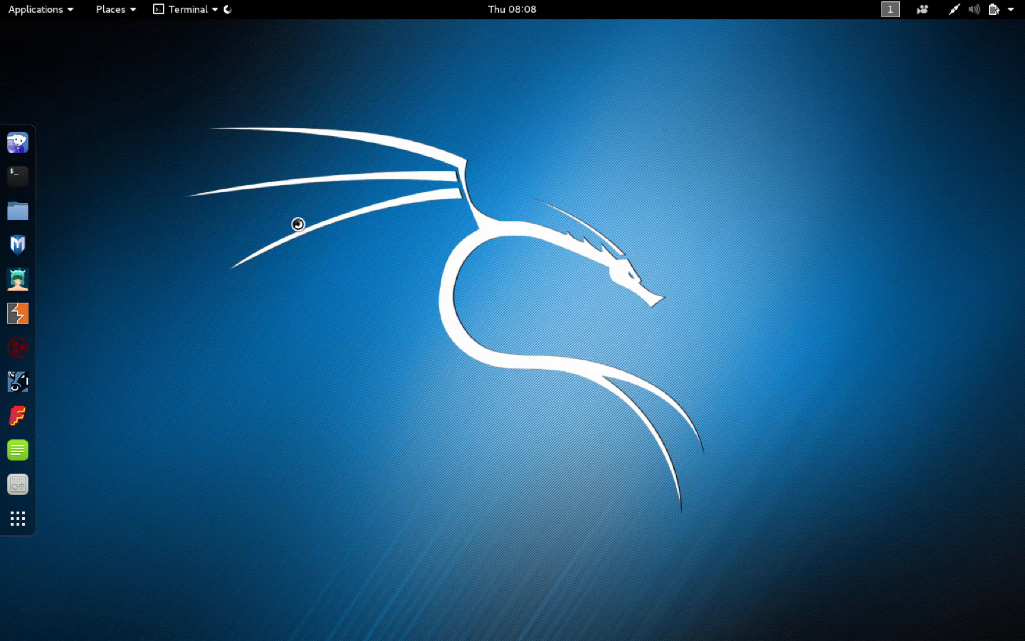
{"action": "left_click", "coordinate": [18, 175]}
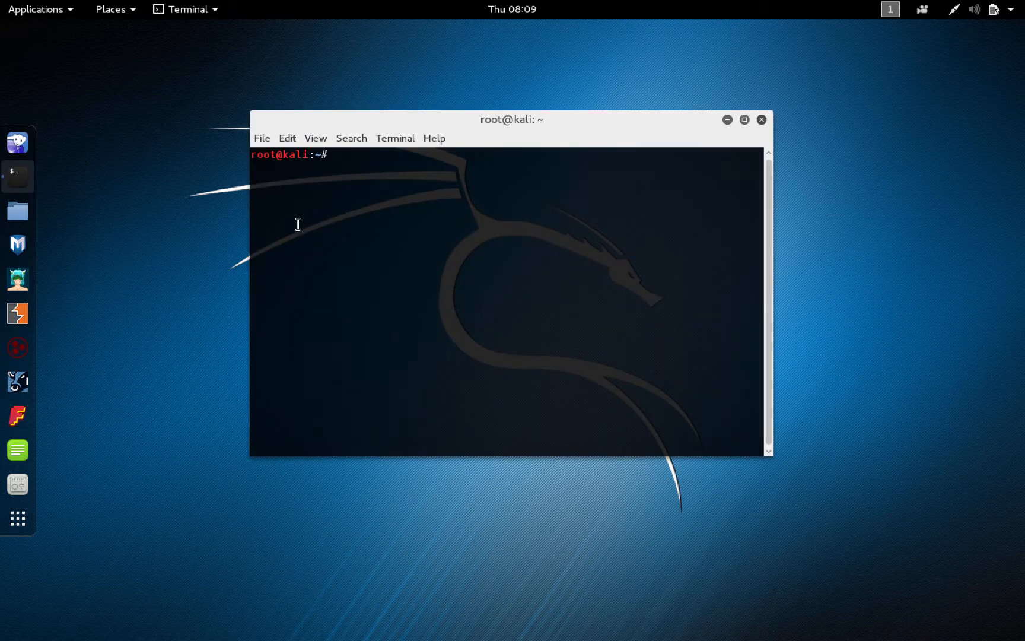
{"action": "type", "text": "cd"}
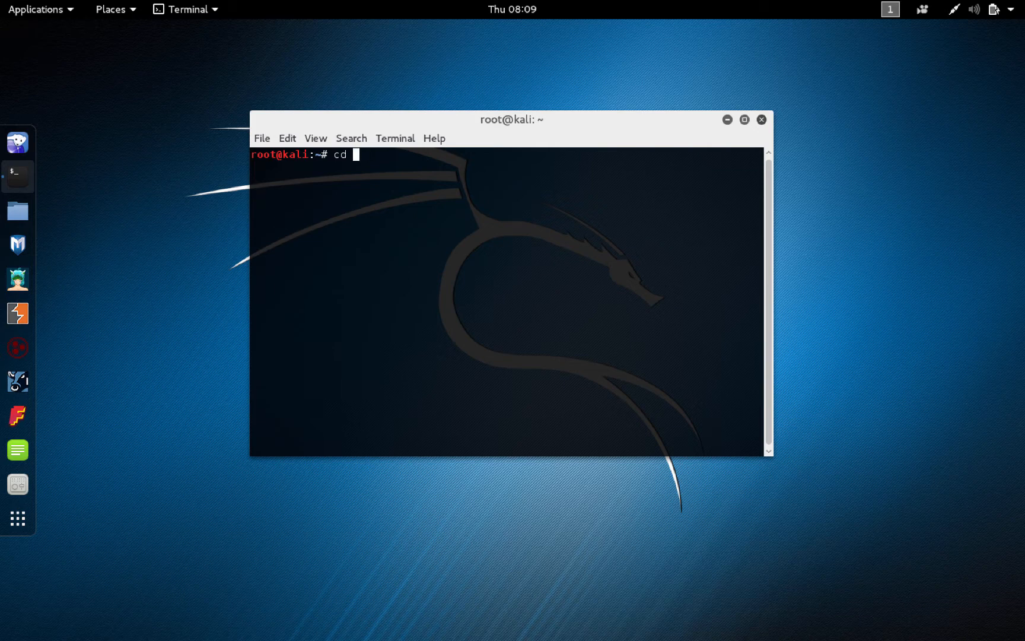
{"action": "type", "text": "hash_cracking/"}
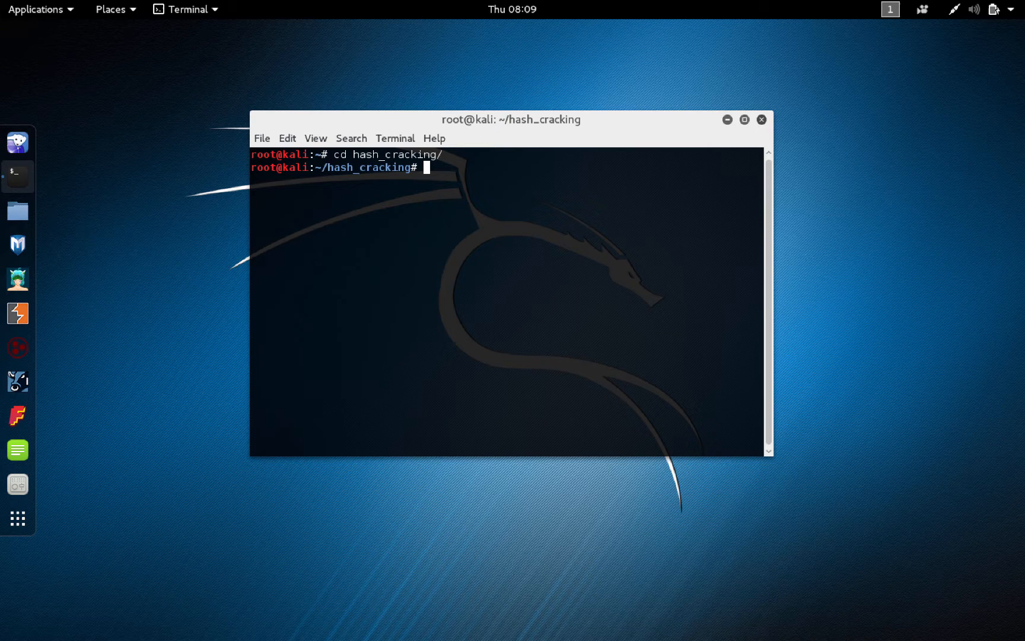
{"action": "type", "text": "ls -la"}
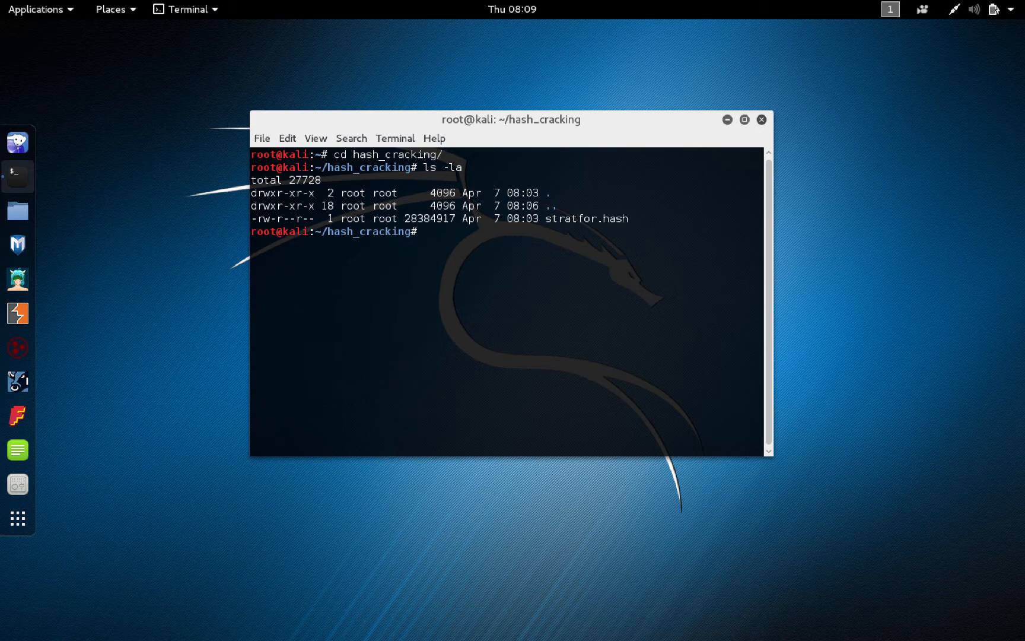
{"action": "type", "text": "less stratfor.hash"}
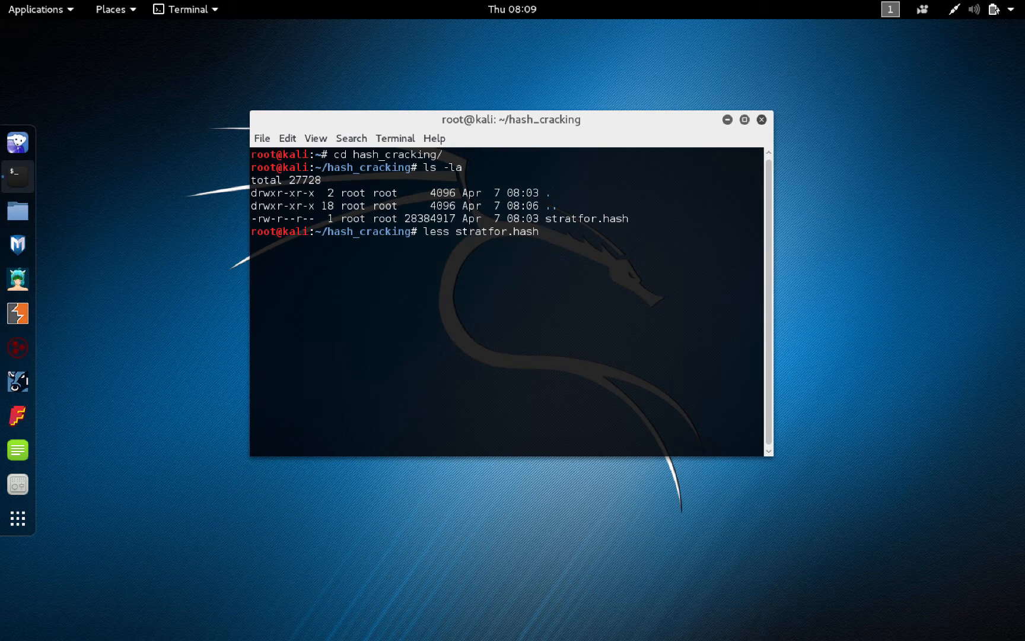
- Open stratfor.hash in the less pager to inspect its MD5 hashes
{"action": "key", "text": "Return"}
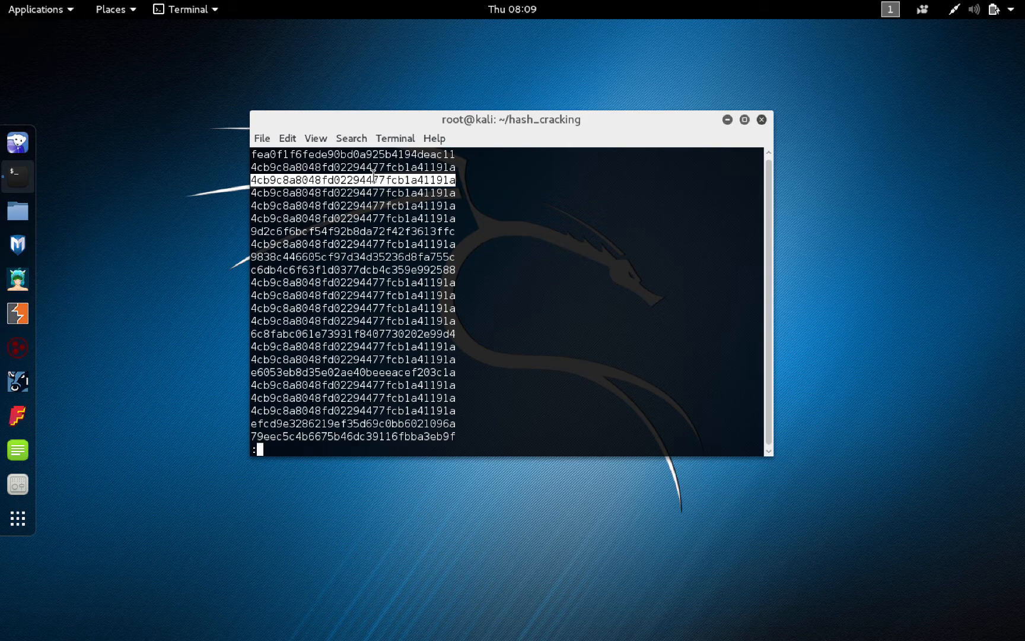
{"action": "mouse_move", "coordinate": [377, 201]}
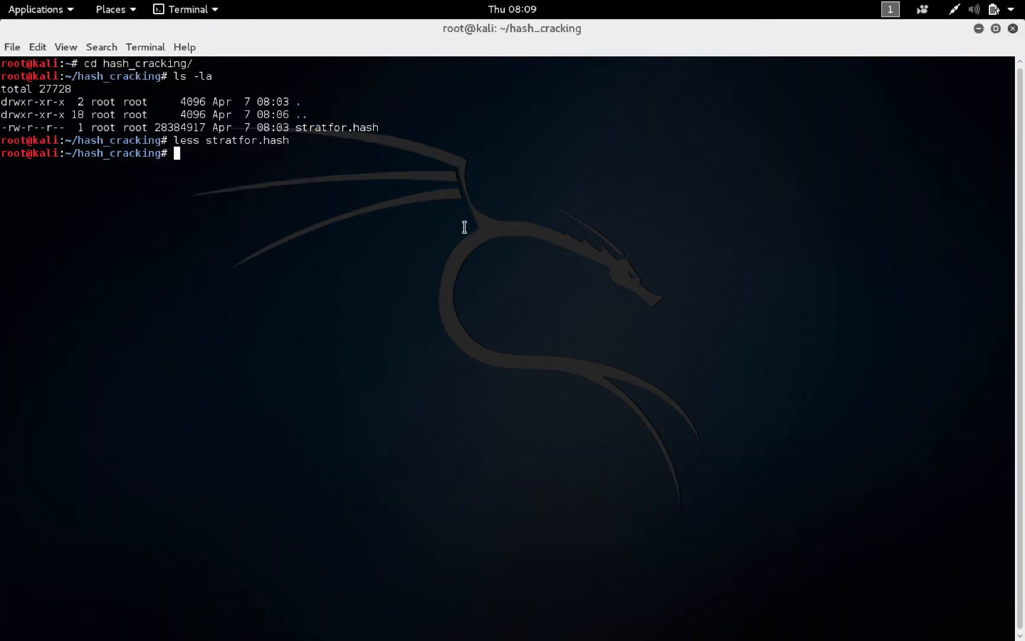
- Page through hashcat --help down to the Hash types list, where MD5 is mode 0
{"action": "type", "text": "hashc"}
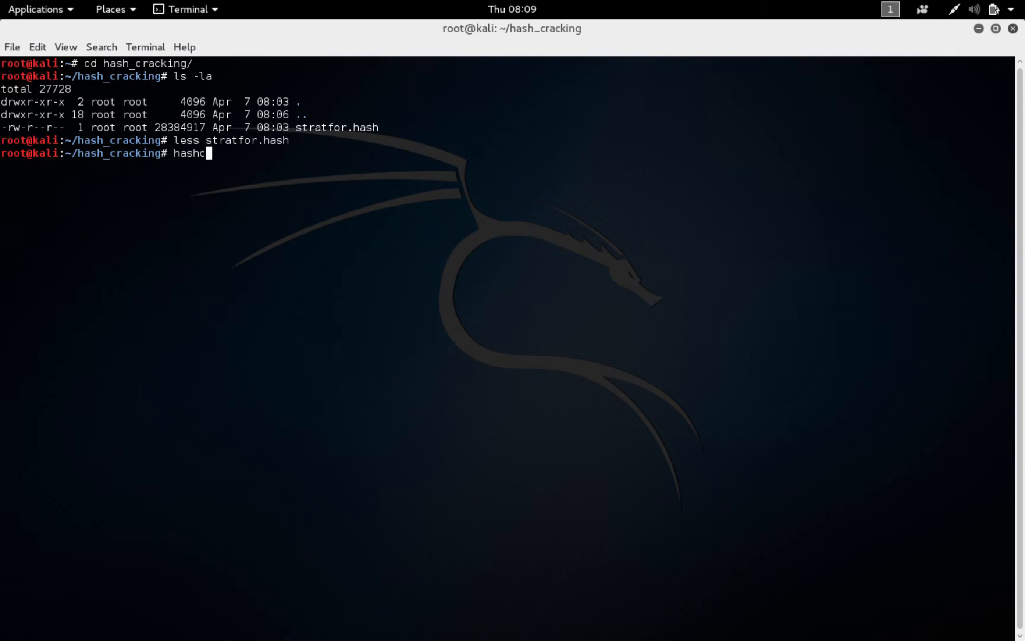
{"action": "type", "text": "at --help | less"}
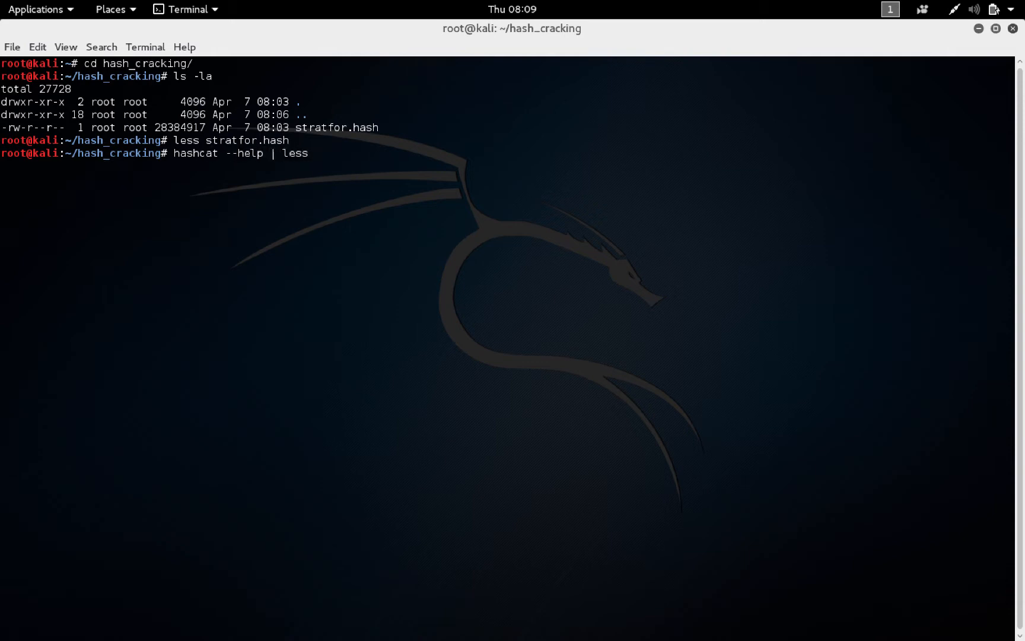
{"action": "key", "text": "Return"}
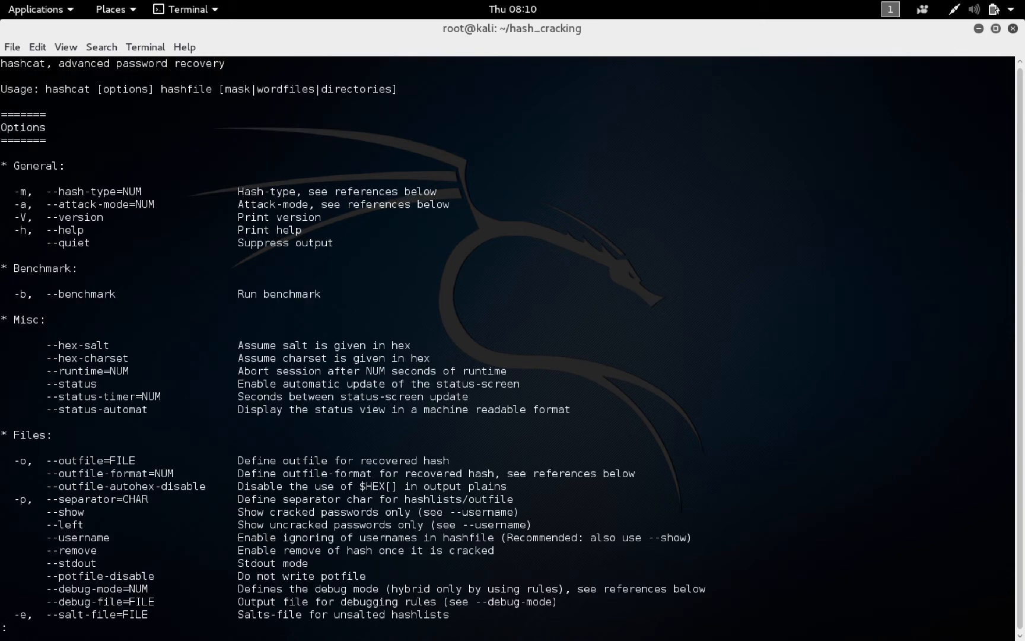
{"action": "scroll", "scroll_direction": "down", "scroll_amount": 3}
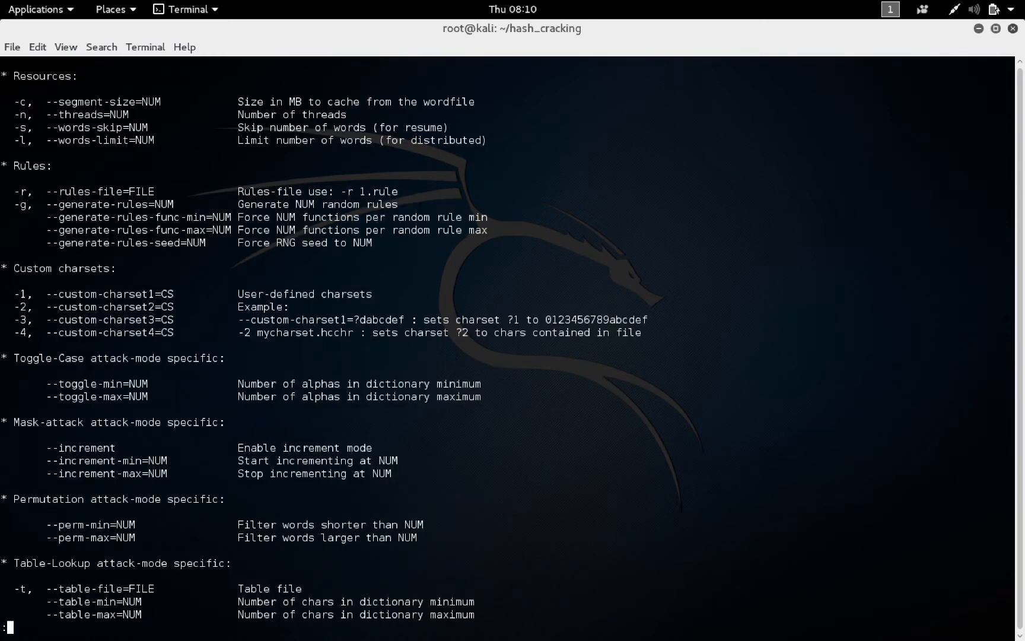
{"action": "scroll", "scroll_direction": "down", "scroll_amount": 3}
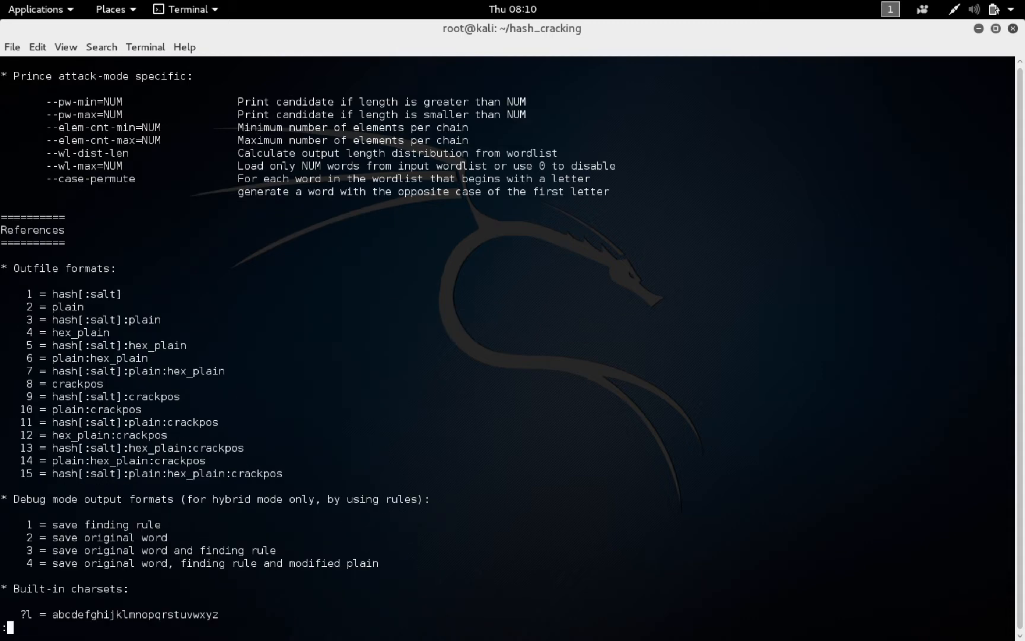
{"action": "scroll", "scroll_direction": "down", "scroll_amount": 3}
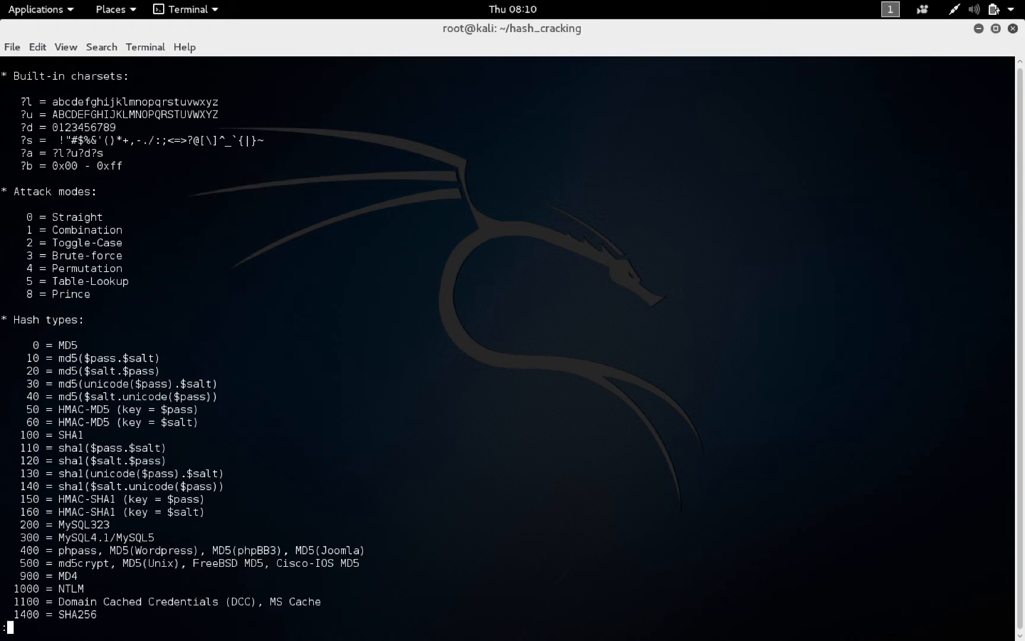
{"action": "scroll", "scroll_direction": "down", "scroll_amount": 3}
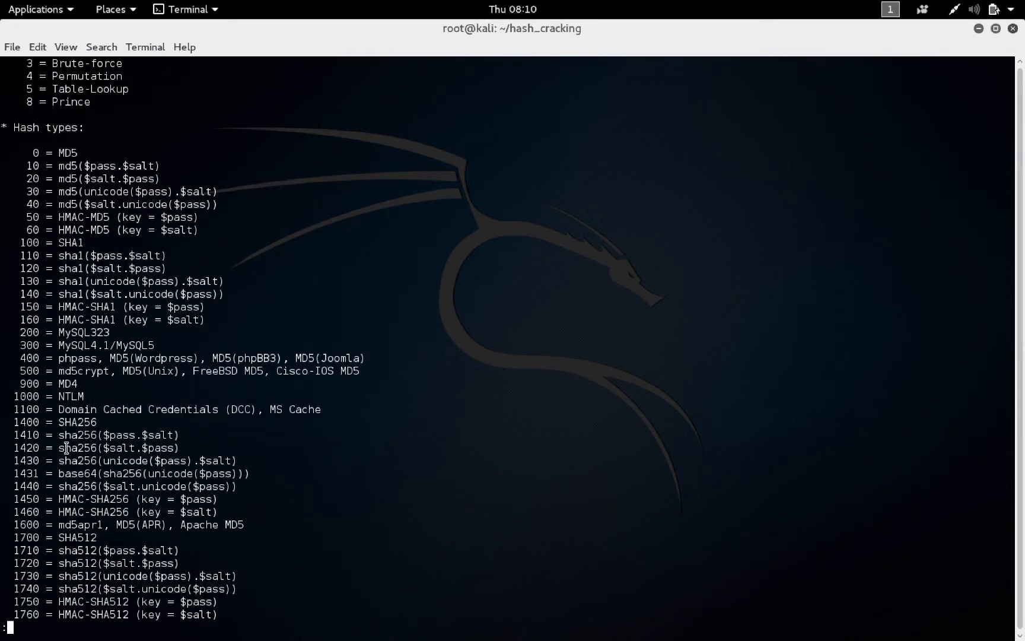
{"action": "mouse_move", "coordinate": [72, 178]}
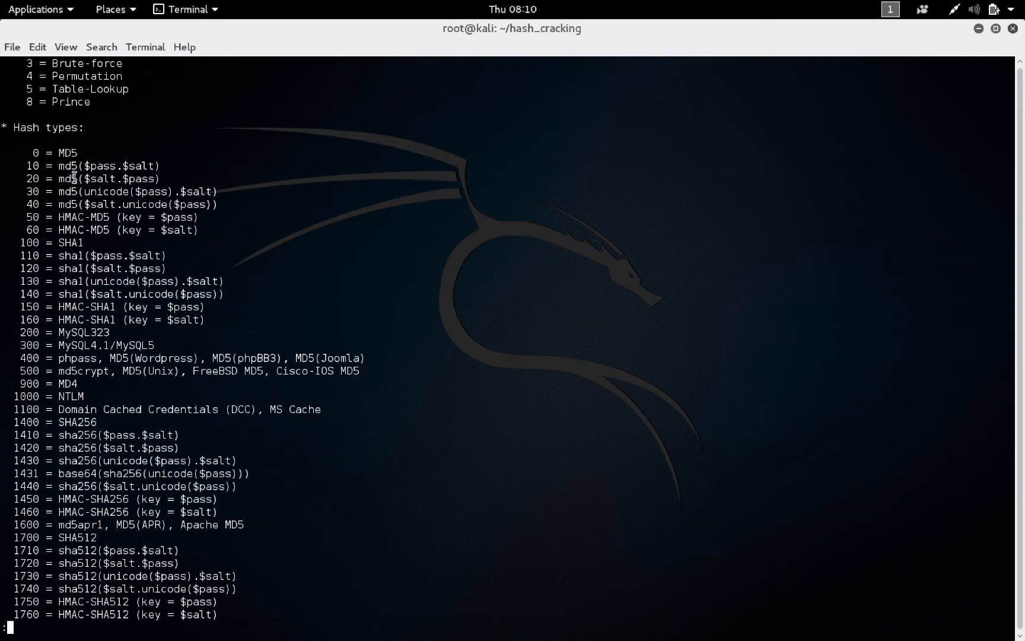
{"action": "mouse_move", "coordinate": [72, 152]}
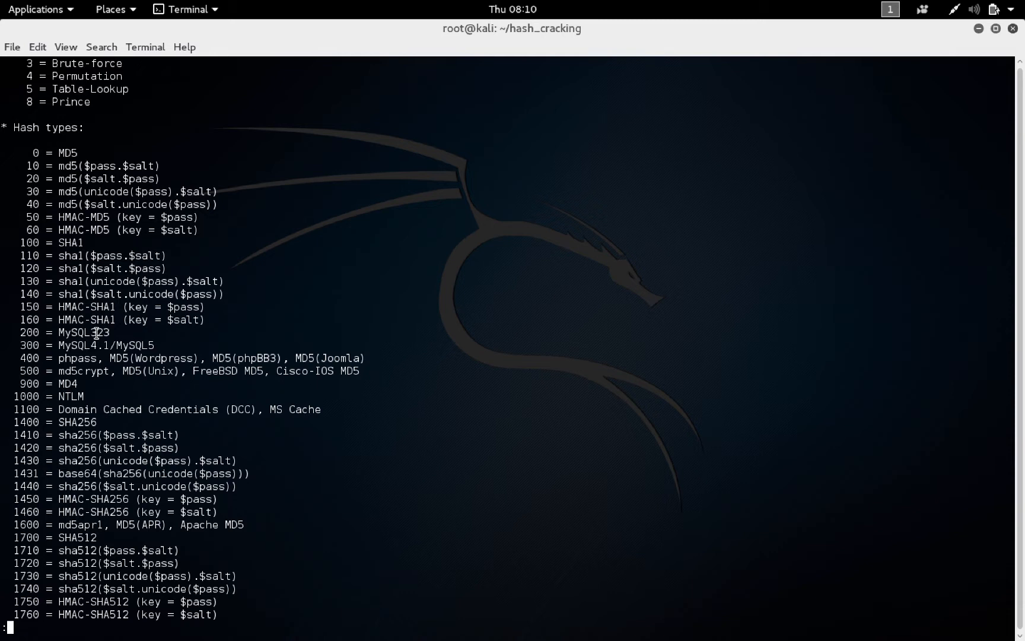
{"action": "mouse_move", "coordinate": [35, 152]}
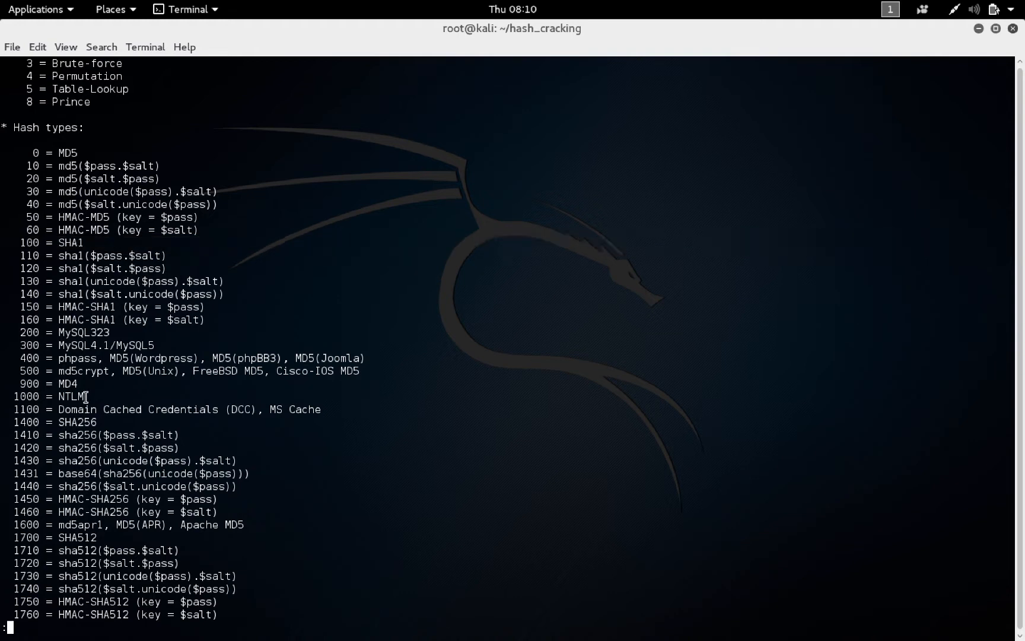
{"action": "double_click", "coordinate": [62, 396]}
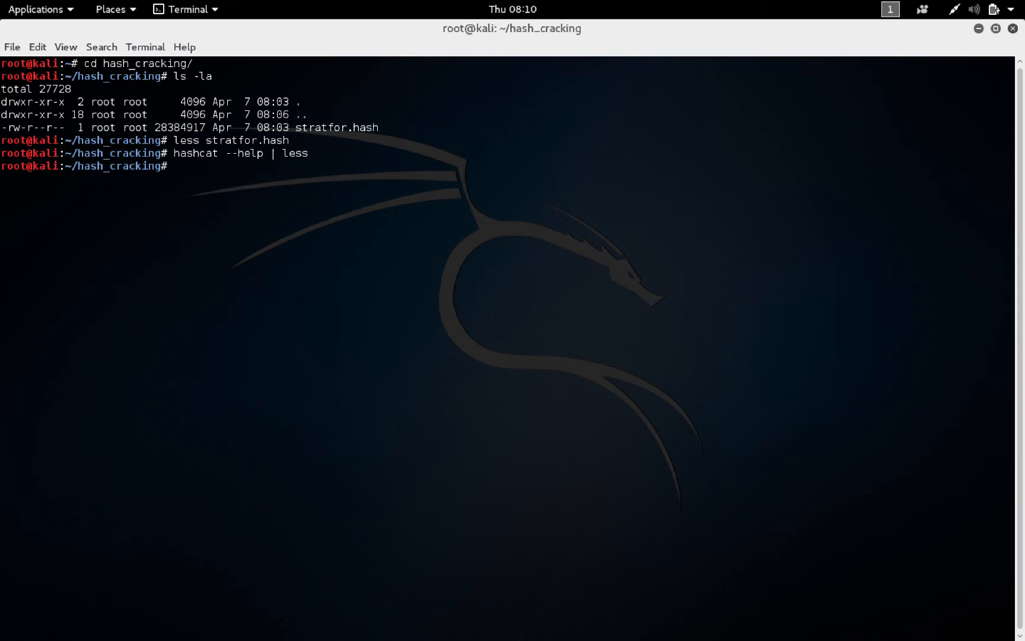
- Compose hashcat -m 0 stratfor.hash /usr/share/wordlists/metasploit-jtr/password.lst at the prompt
{"action": "type", "text": "hashcat \\"}
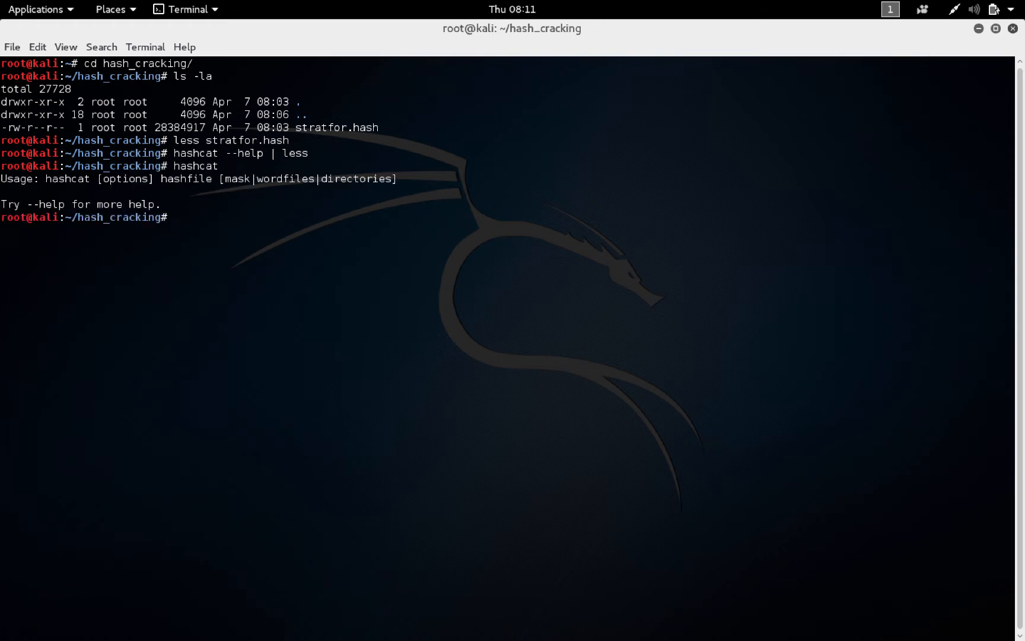
{"action": "mouse_move", "coordinate": [350, 184]}
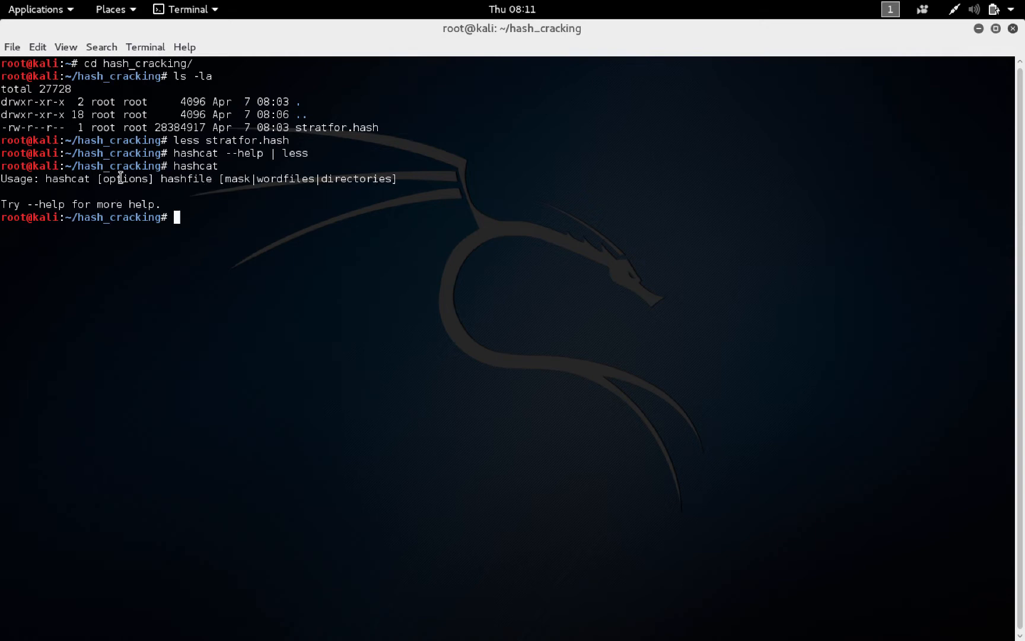
{"action": "type", "text": "hashcat -m 0"}
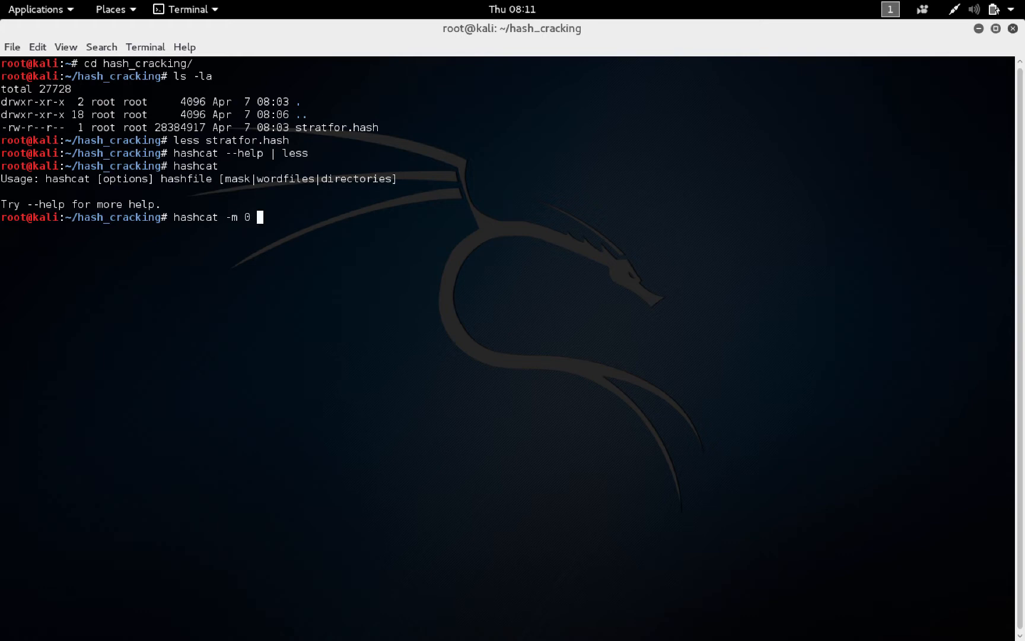
{"action": "type", "text": "stratfor.hash"}
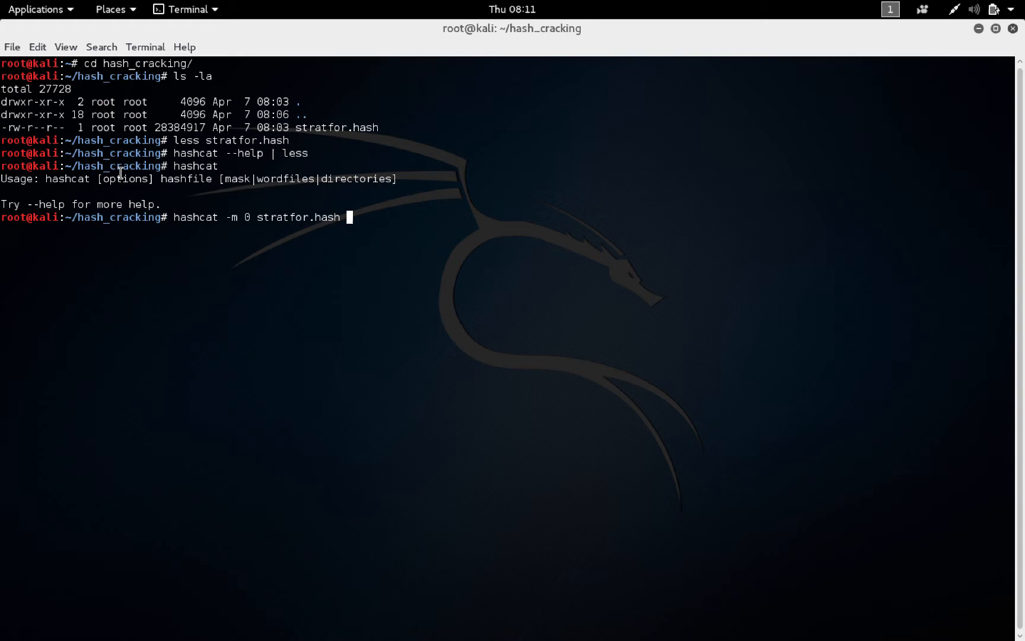
{"action": "mouse_move", "coordinate": [350, 216]}
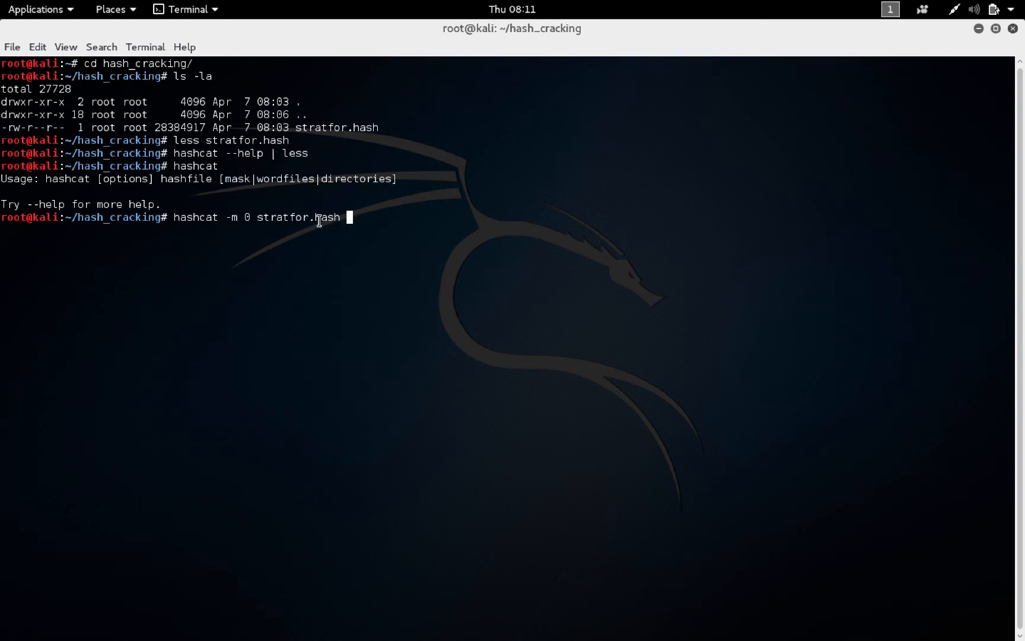
{"action": "mouse_move", "coordinate": [236, 180]}
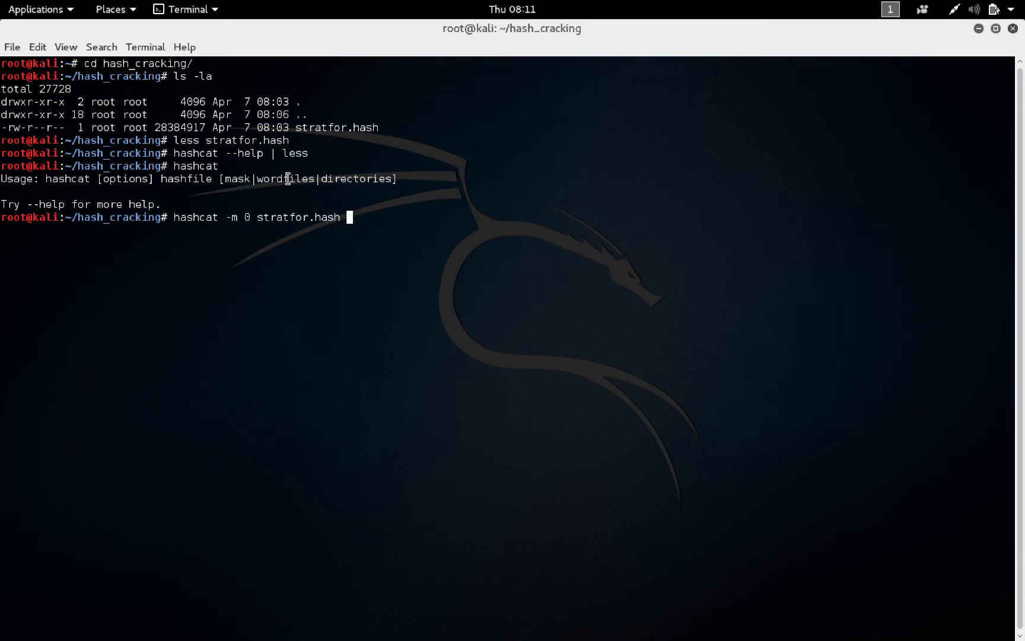
{"action": "mouse_move", "coordinate": [449, 273]}
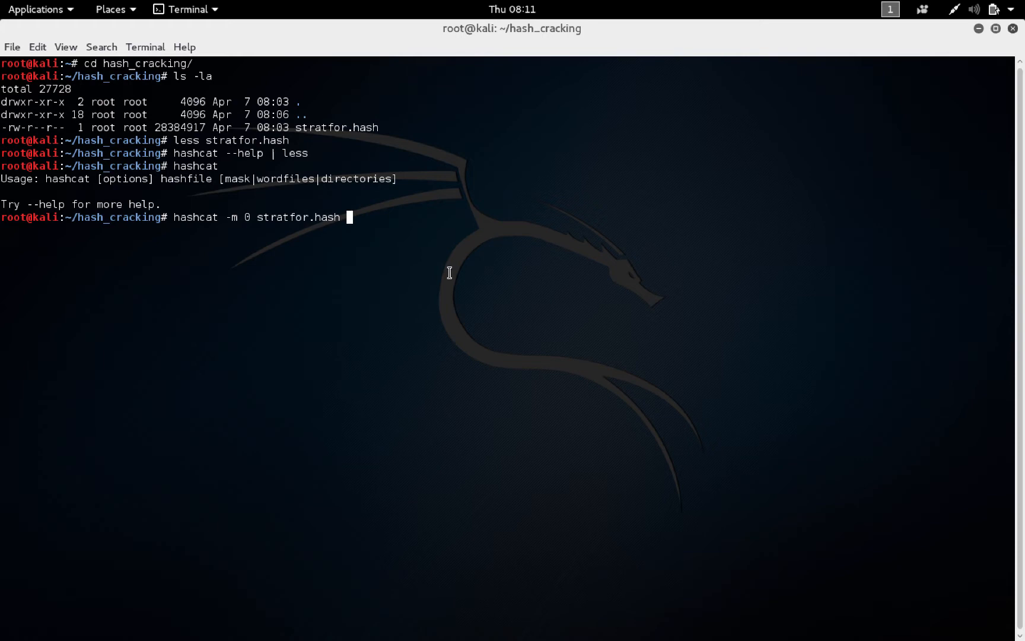
{"action": "type", "text": "/usr/lo"}
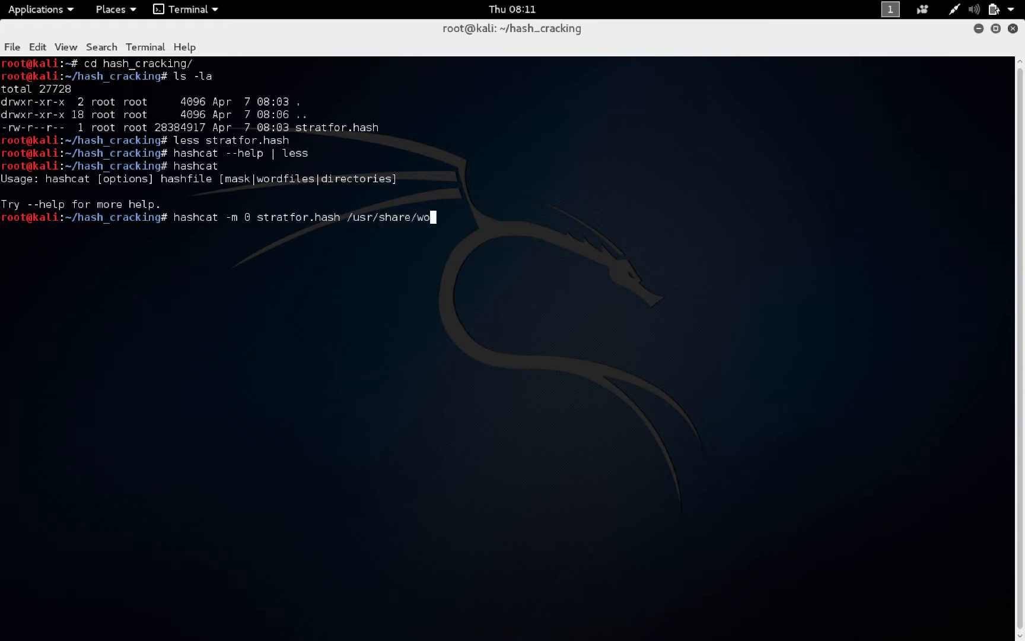
{"action": "type", "text": "rdlists/m"}
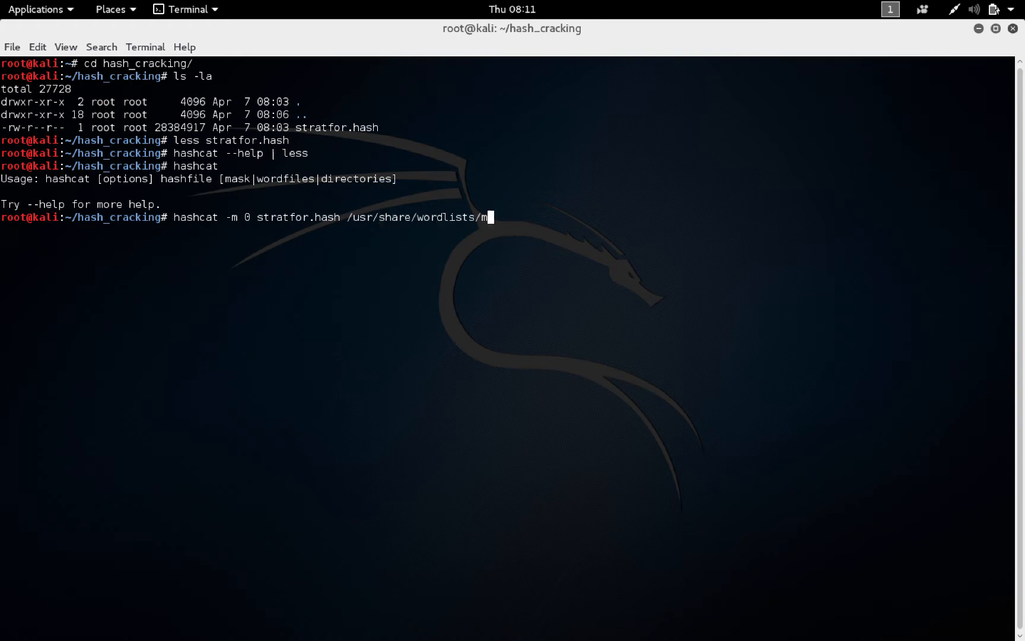
{"action": "type", "text": "etasploit-jtr"}
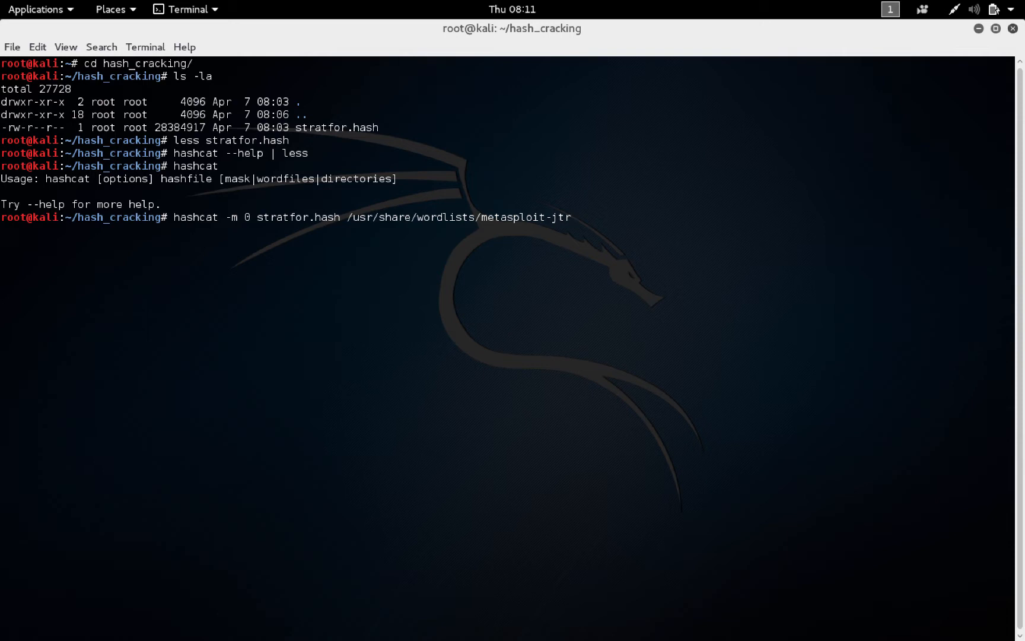
{"action": "type", "text": "/password.lst"}
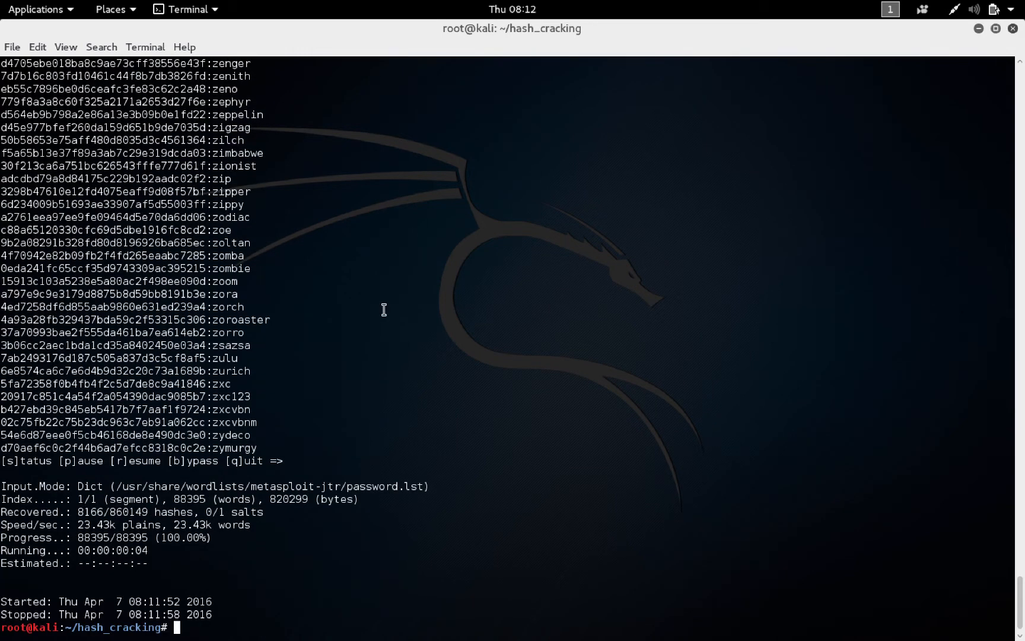
{"action": "mouse_move", "coordinate": [110, 510]}
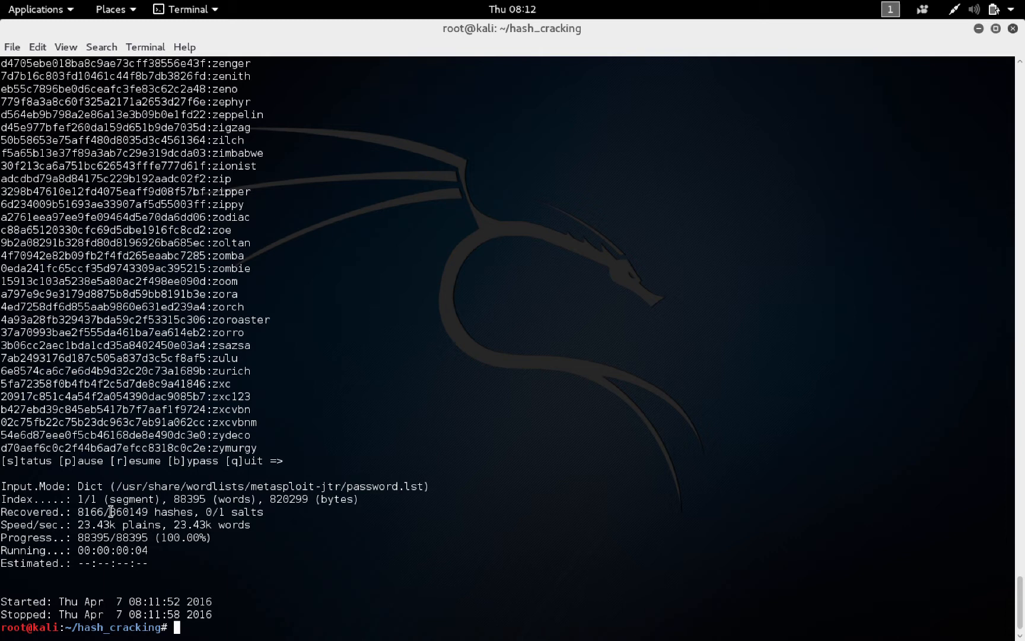
- Highlight the 860149 total and 8166 recovered counts in hashcat's Recovered line
{"action": "double_click", "coordinate": [129, 512]}
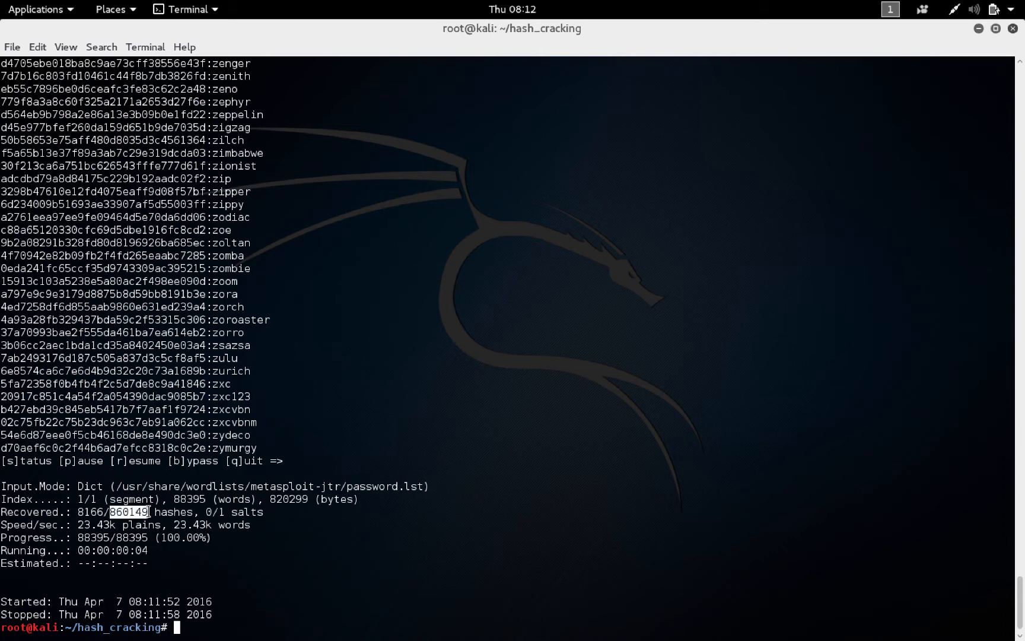
{"action": "mouse_move", "coordinate": [245, 442]}
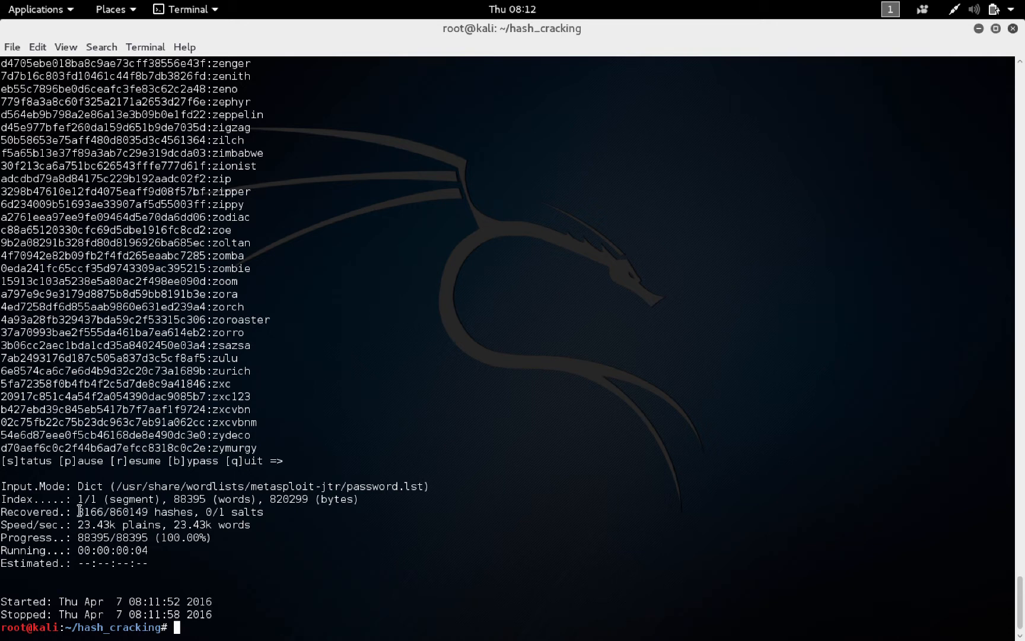
{"action": "double_click", "coordinate": [90, 512]}
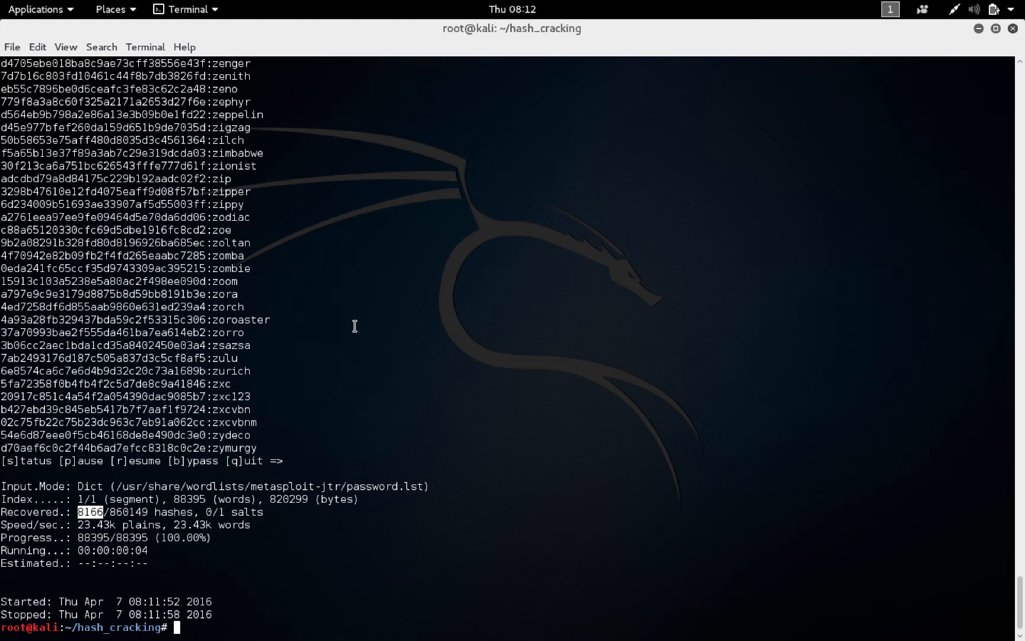
- View /usr/share/wordlists/metasploit-jtr/password.lst in less and scroll through its words
{"action": "type", "text": "less"}
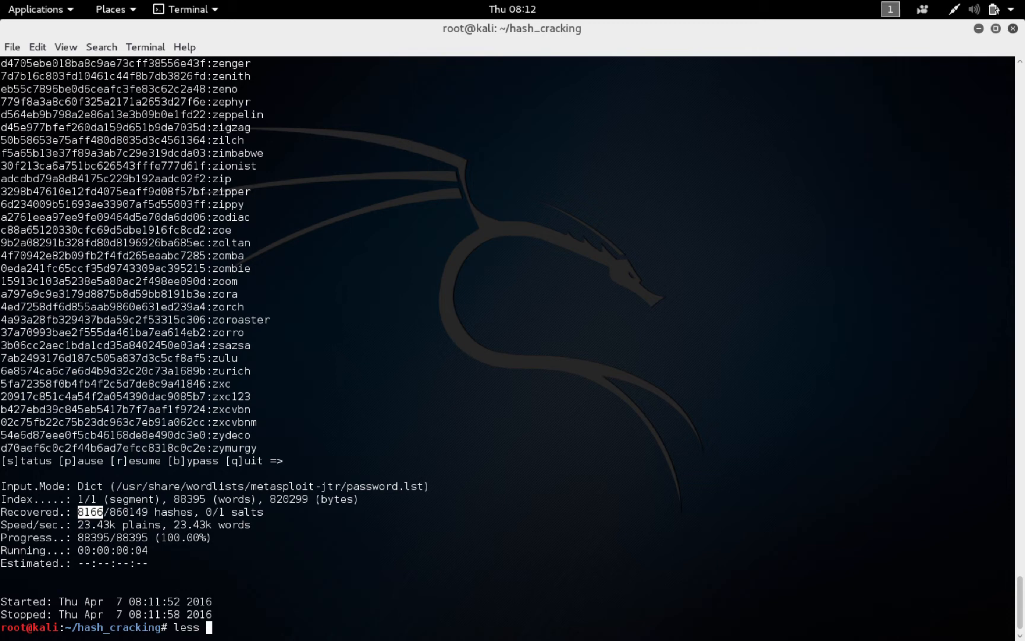
{"action": "type", "text": "/usr/share/"}
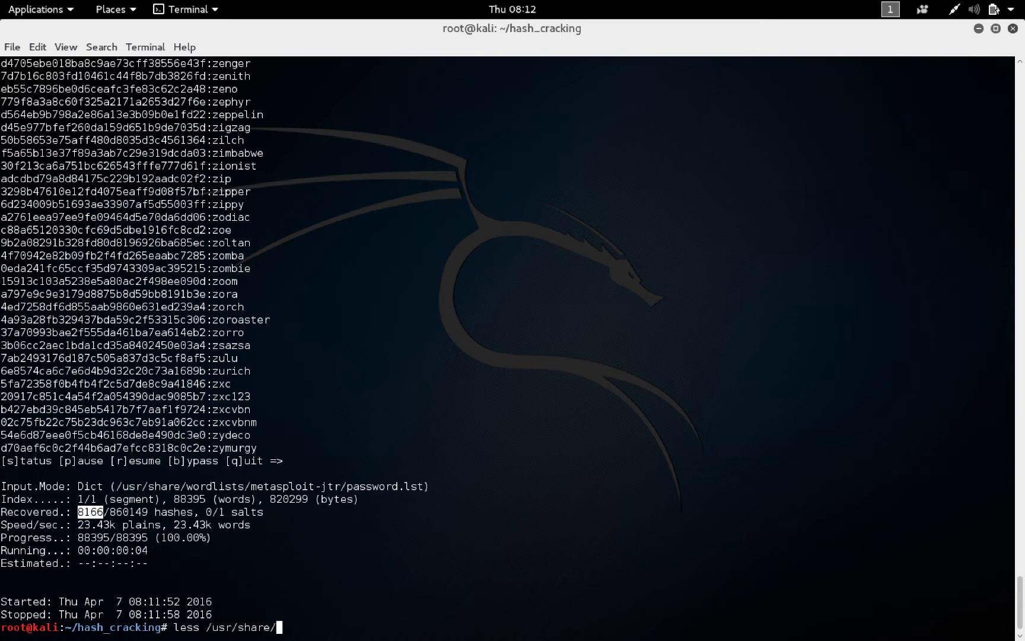
{"action": "type", "text": "wordlists/"}
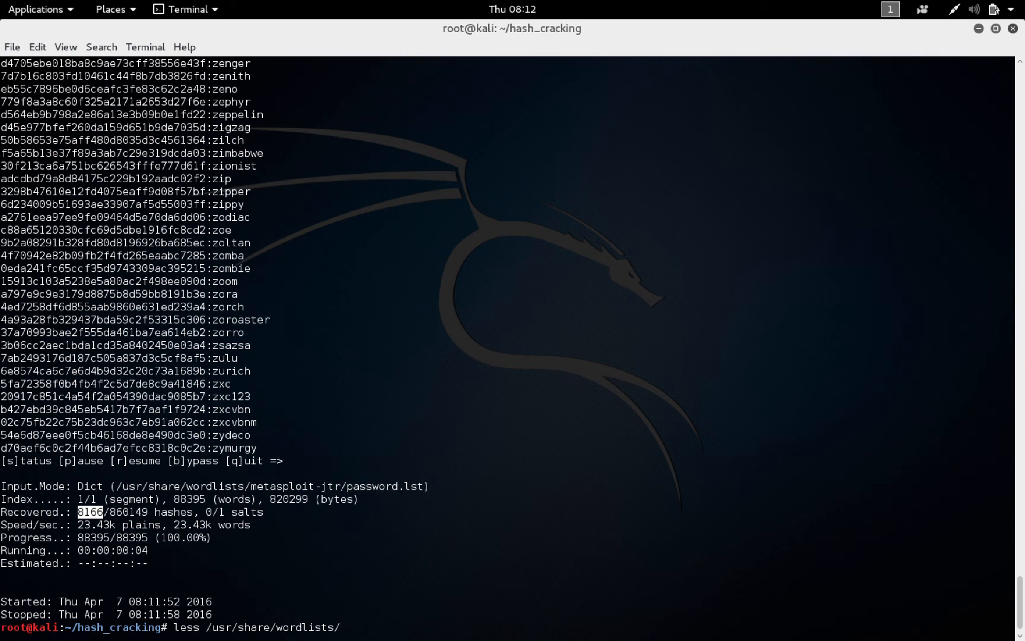
{"action": "type", "text": "metasploit-jtr"}
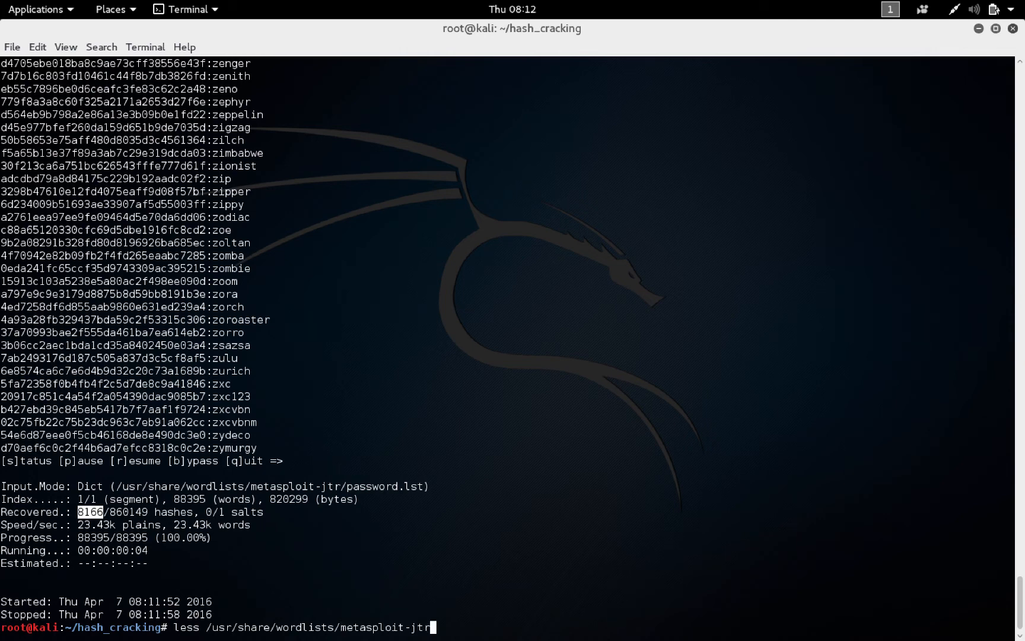
{"action": "type", "text": "password.lst"}
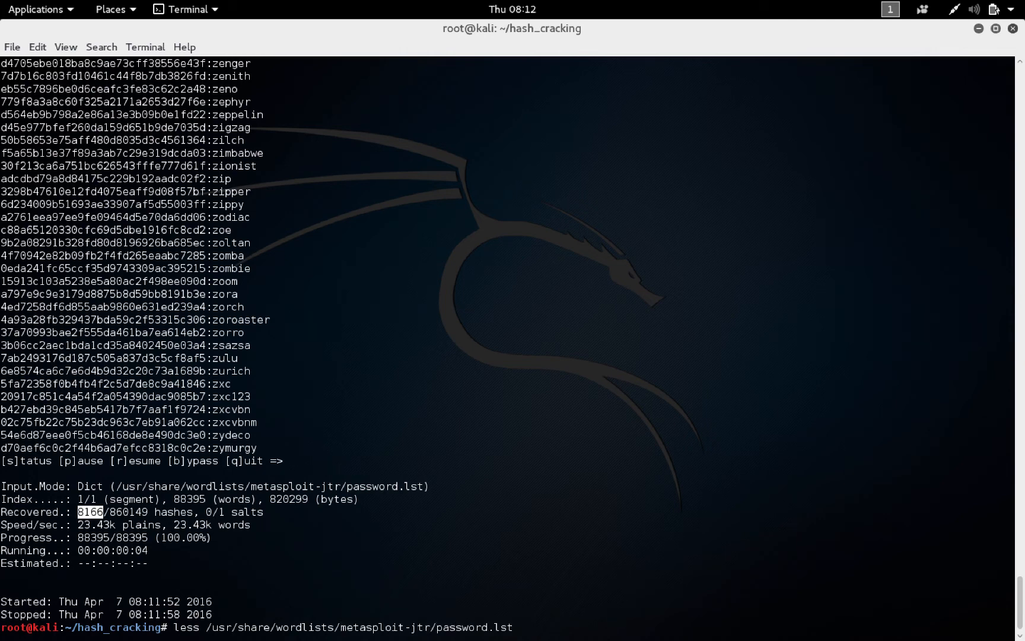
{"action": "key", "text": "Return"}
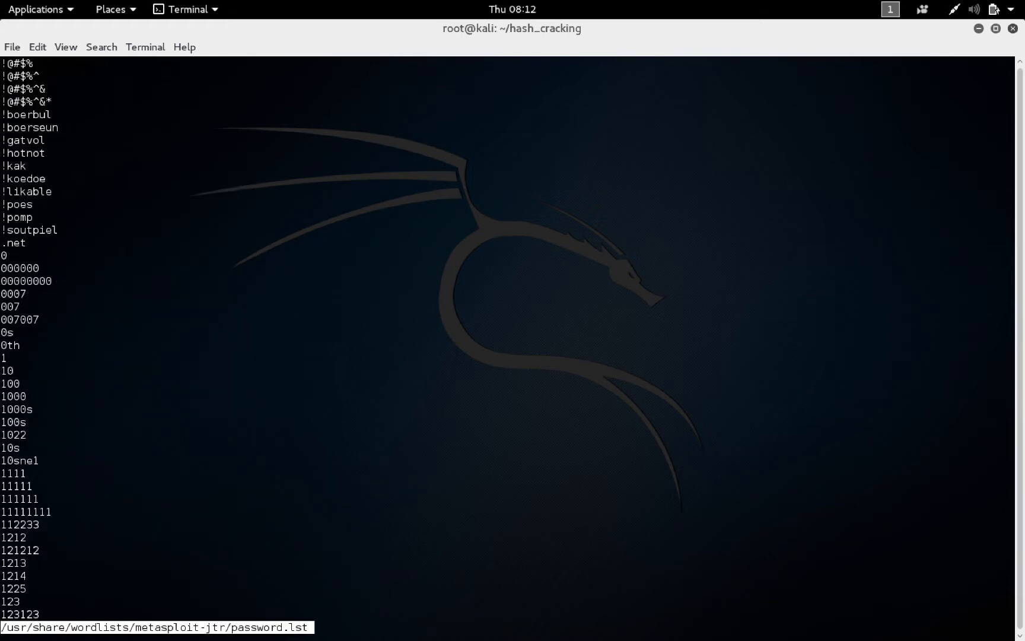
{"action": "scroll", "scroll_direction": "down", "scroll_amount": 3}
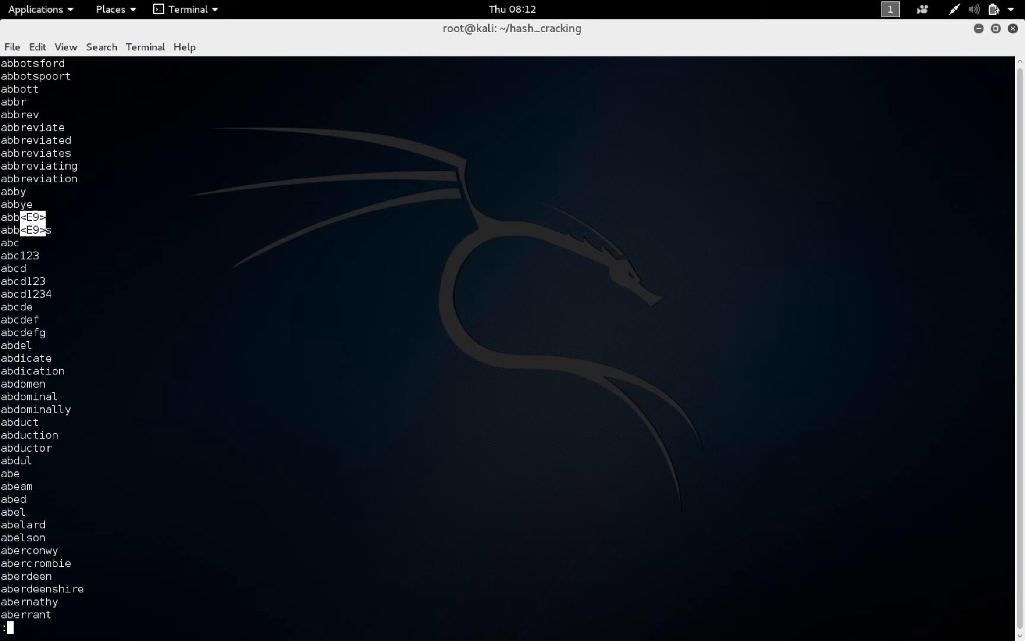
{"action": "scroll", "scroll_direction": "down", "scroll_amount": 3}
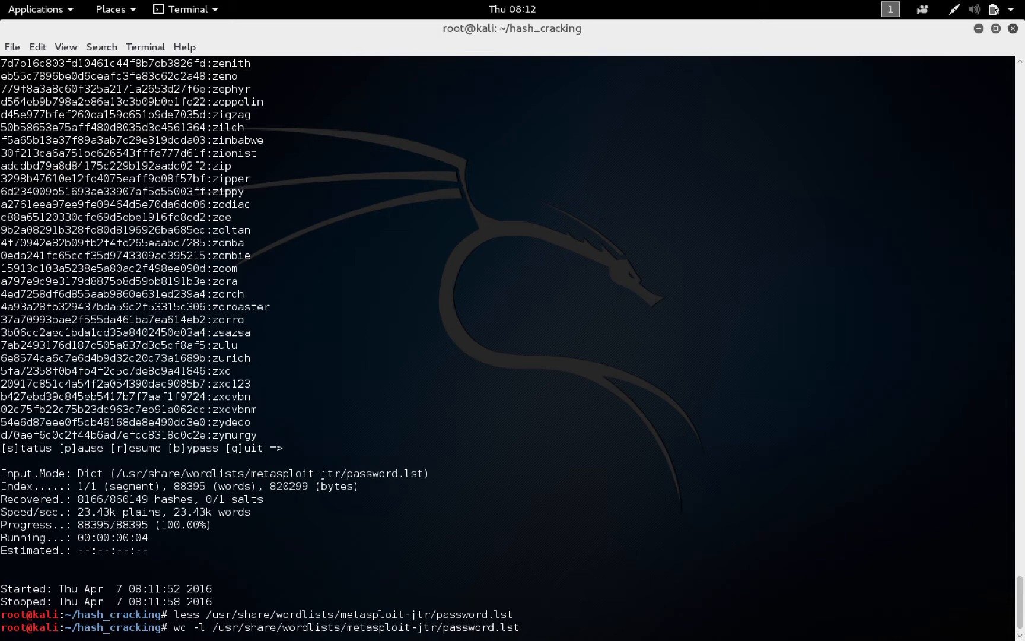
- Count password.lst's 88395 lines with wc -l, then retype the less command for it
{"action": "key", "text": "Return"}
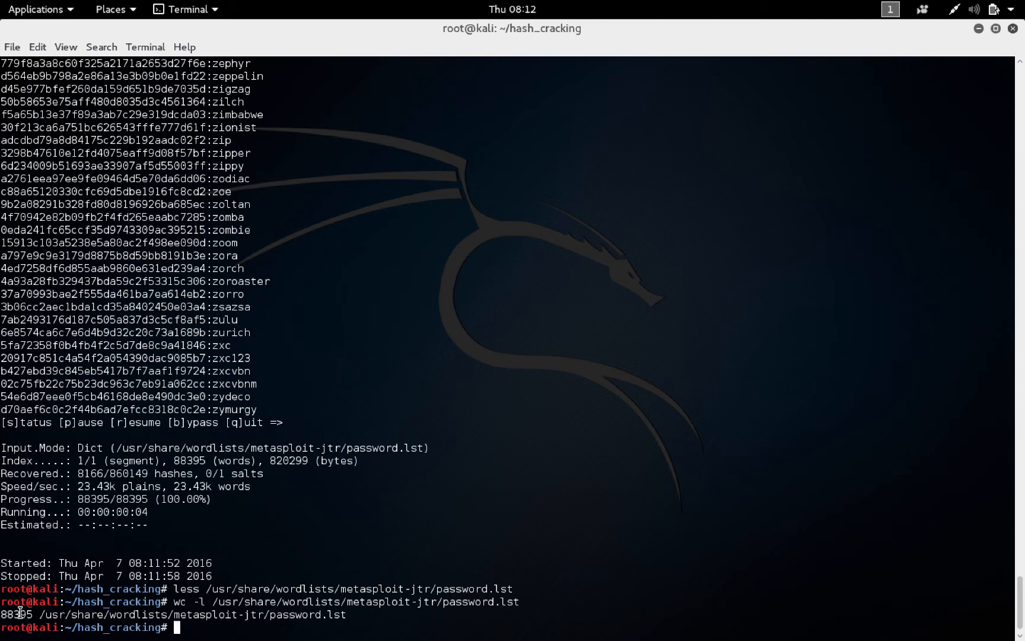
{"action": "type", "text": "less /usr/share/wordlists/metasploit-jtr/password.lst"}
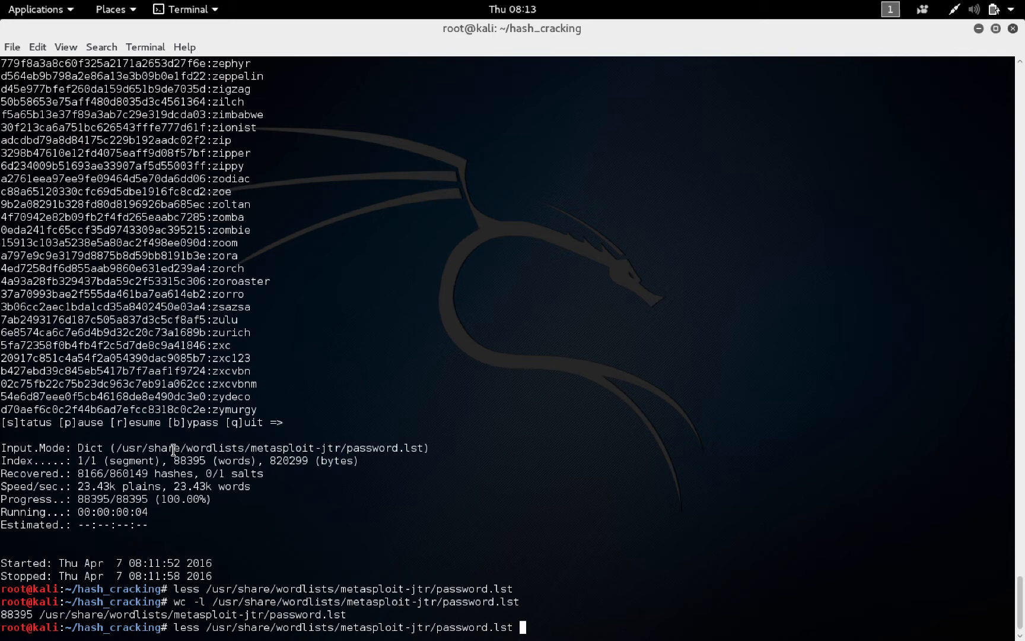
{"action": "mouse_move", "coordinate": [345, 363]}
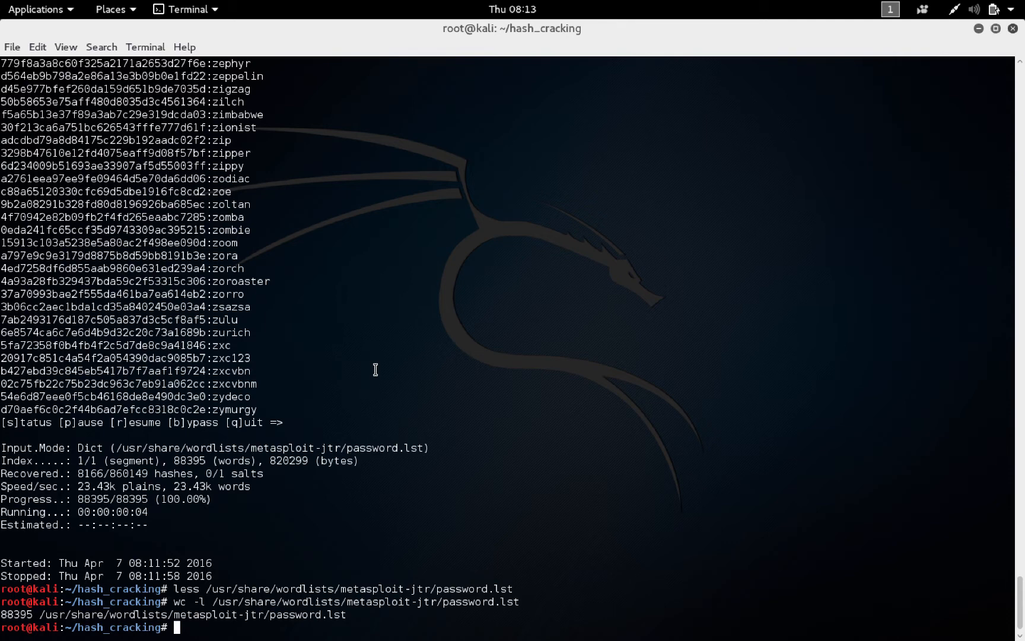
- Run maskprocessor '$?d' to print the ten digit-append rules $0 through $9
{"action": "type", "text": "mas"}
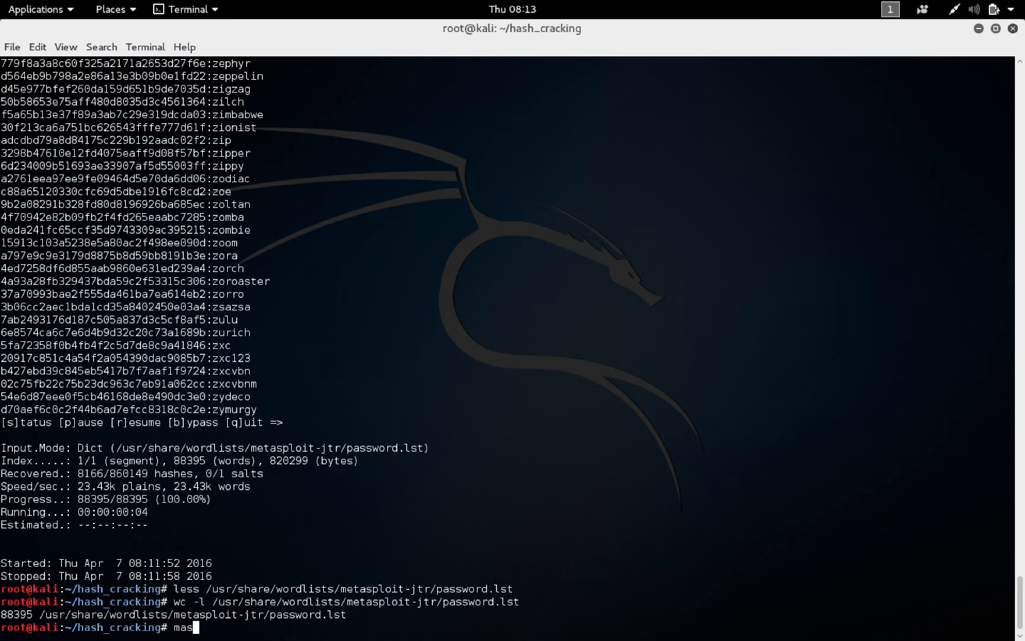
{"action": "type", "text": "kprocessor"}
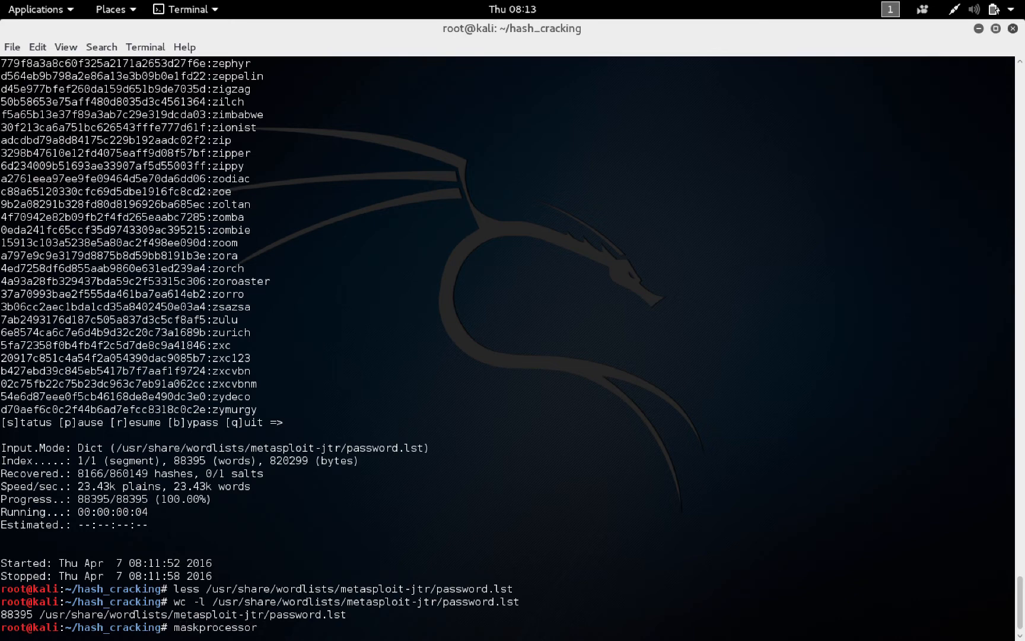
{"action": "type", "text": "''"}
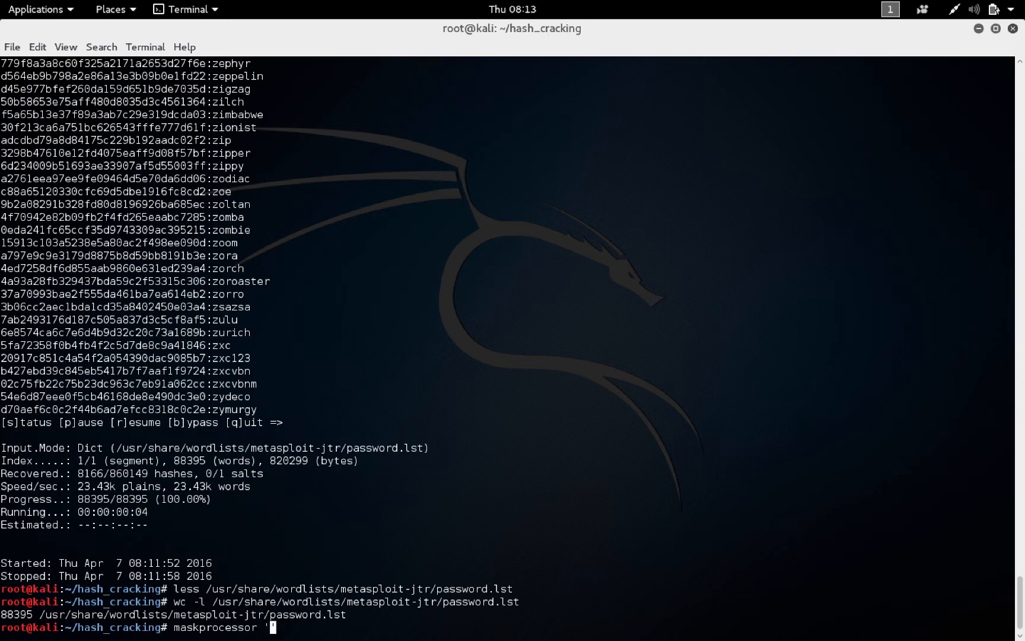
{"action": "type", "text": "$"}
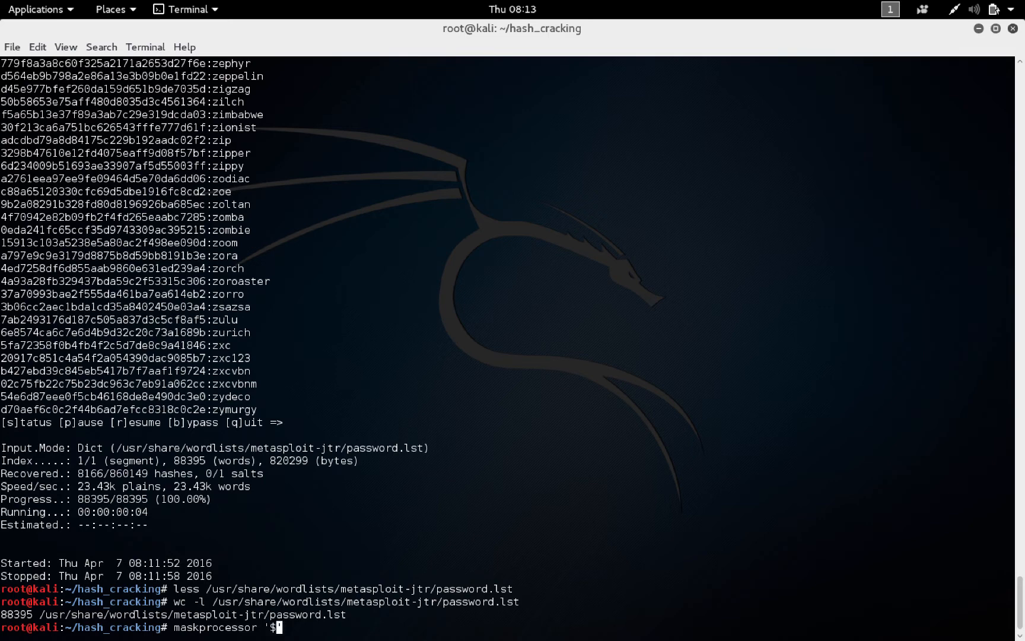
{"action": "type", "text": "d"}
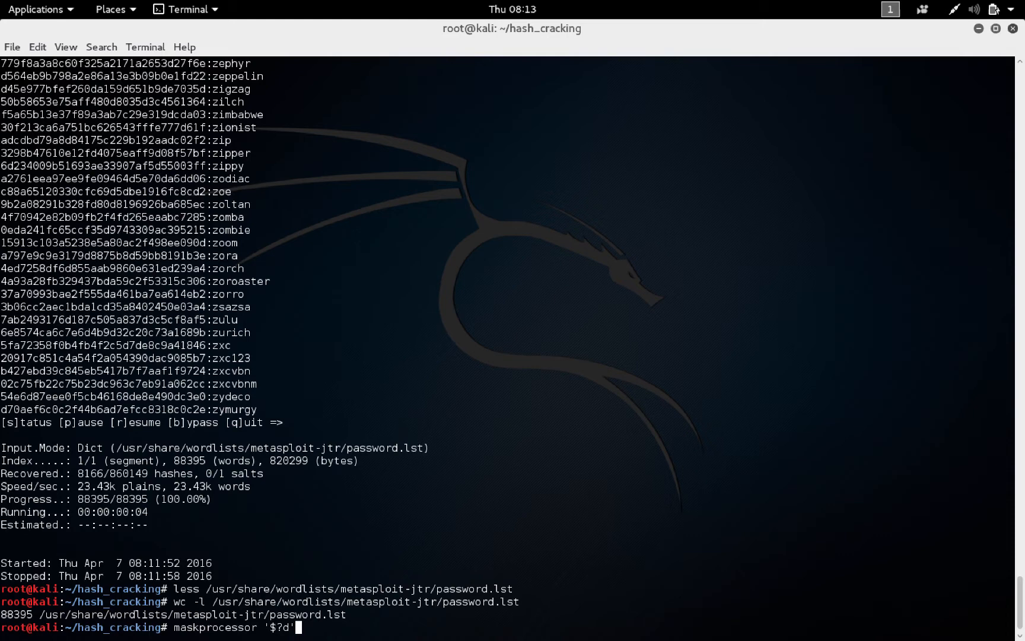
{"action": "key", "text": "Return"}
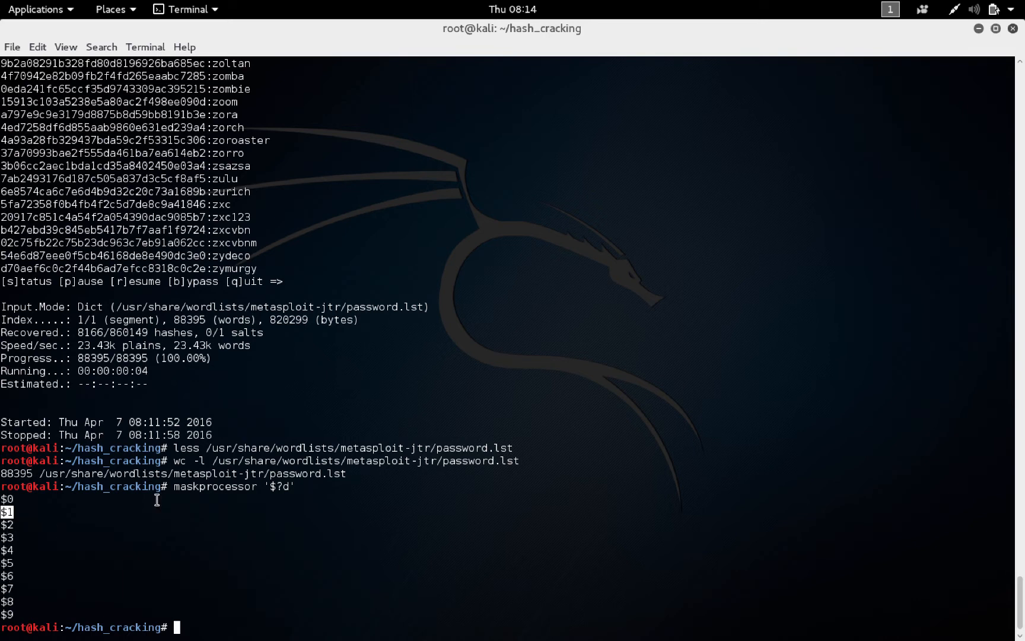
{"action": "mouse_move", "coordinate": [63, 509]}
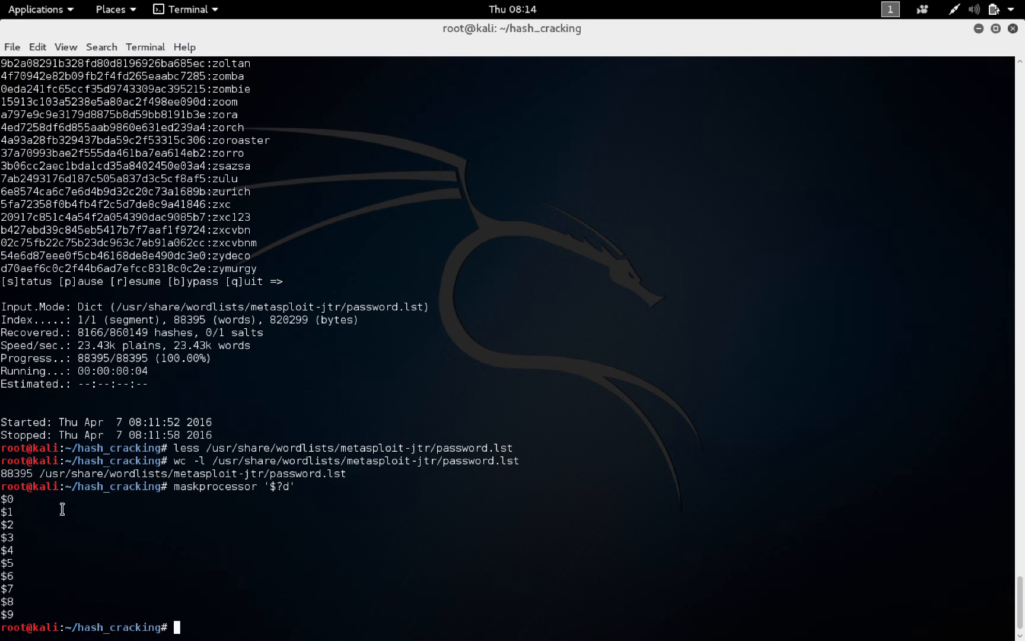
{"action": "mouse_move", "coordinate": [238, 542]}
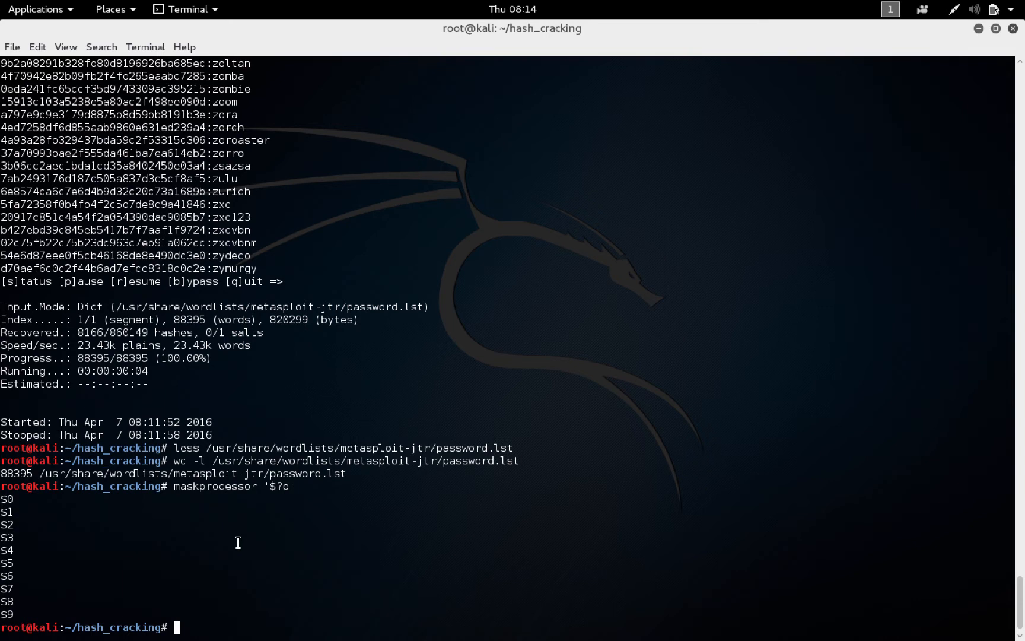
{"action": "mouse_move", "coordinate": [482, 455]}
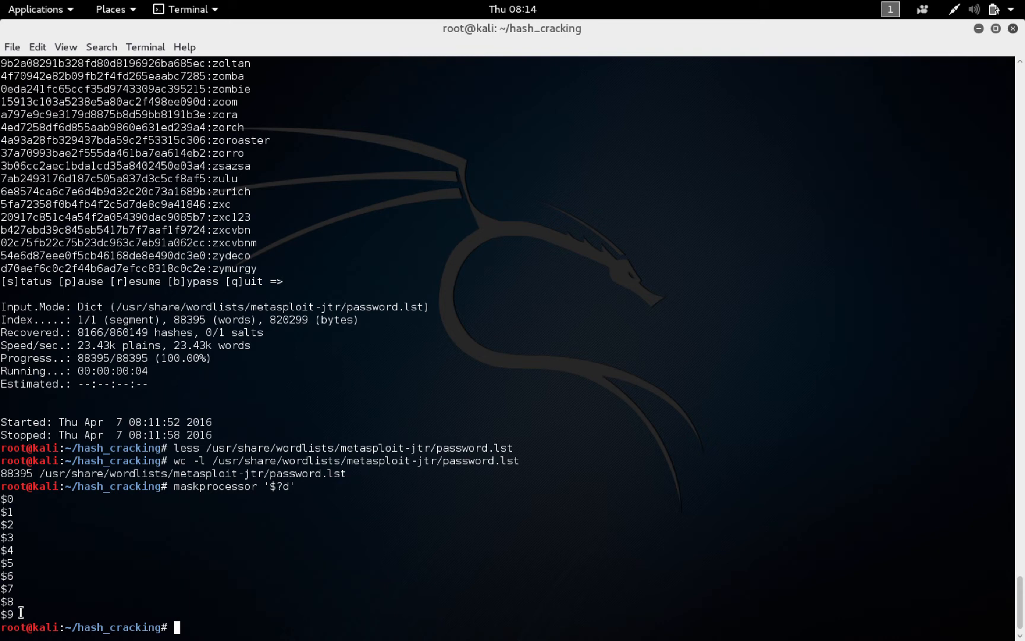
- Save the maskprocessor '$?d' digit rules into a file named rule
{"action": "type", "text": "maskprocessor '$?d' >"}
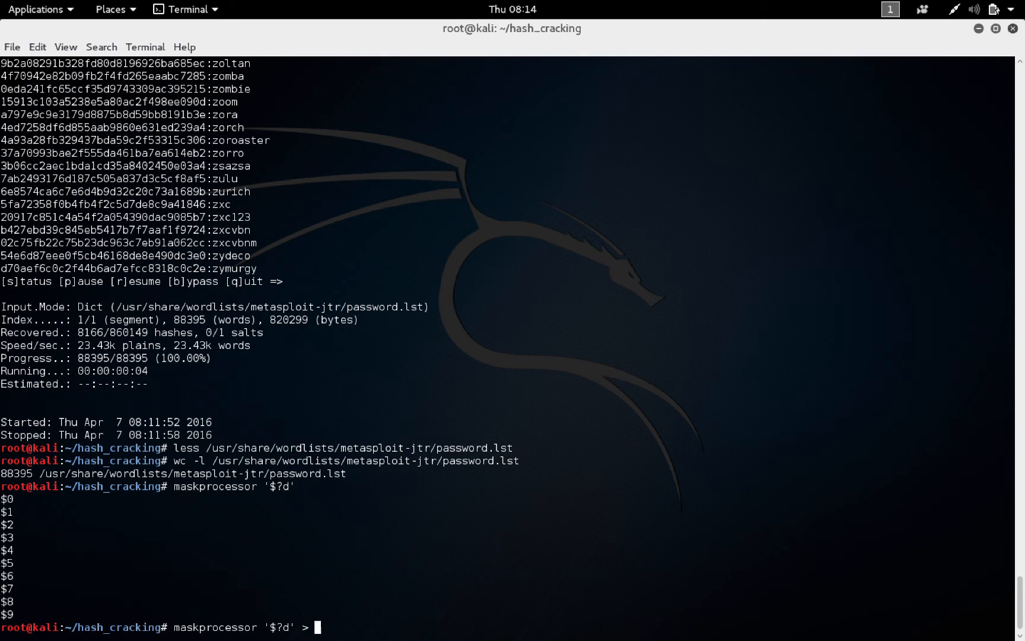
{"action": "type", "text": "rule"}
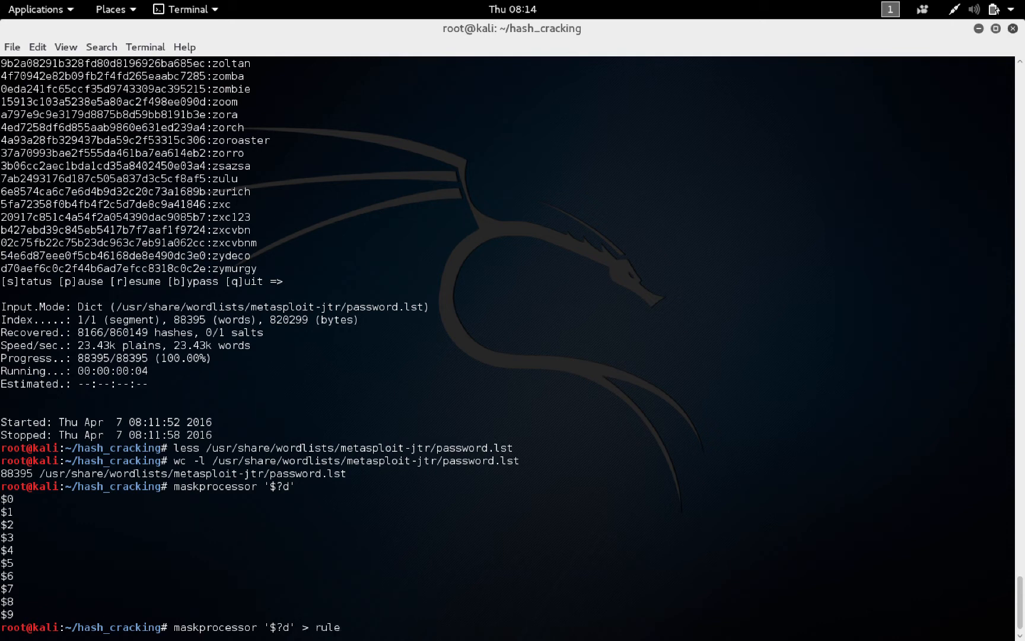
{"action": "key", "text": "Return"}
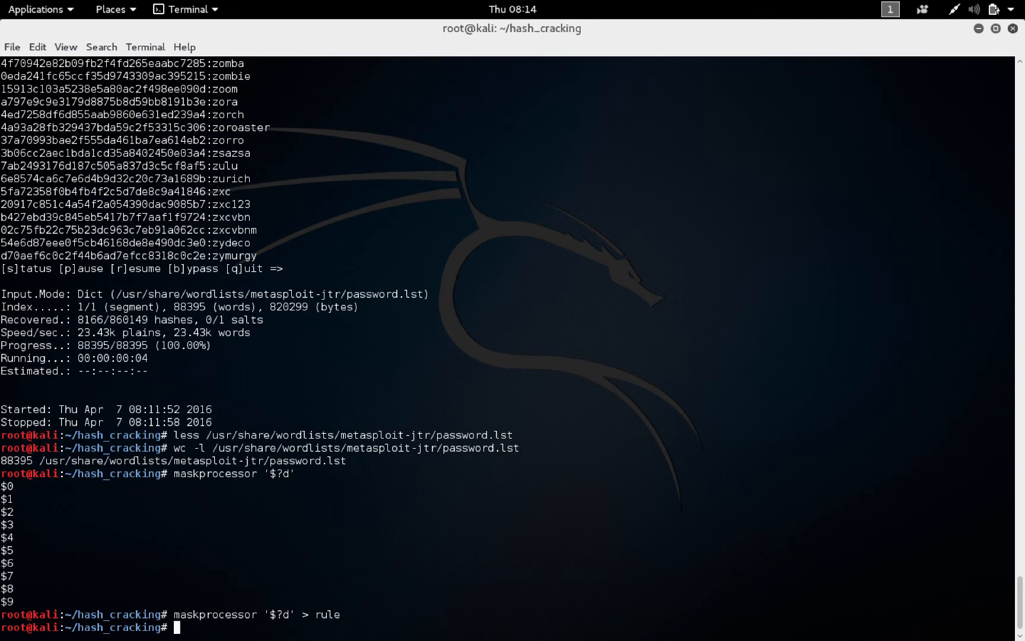
- Compose hashcat -m 0 -r rule on stratfor.hash with the metasploit-jtr password.lst
{"action": "type", "text": "hashcat"}
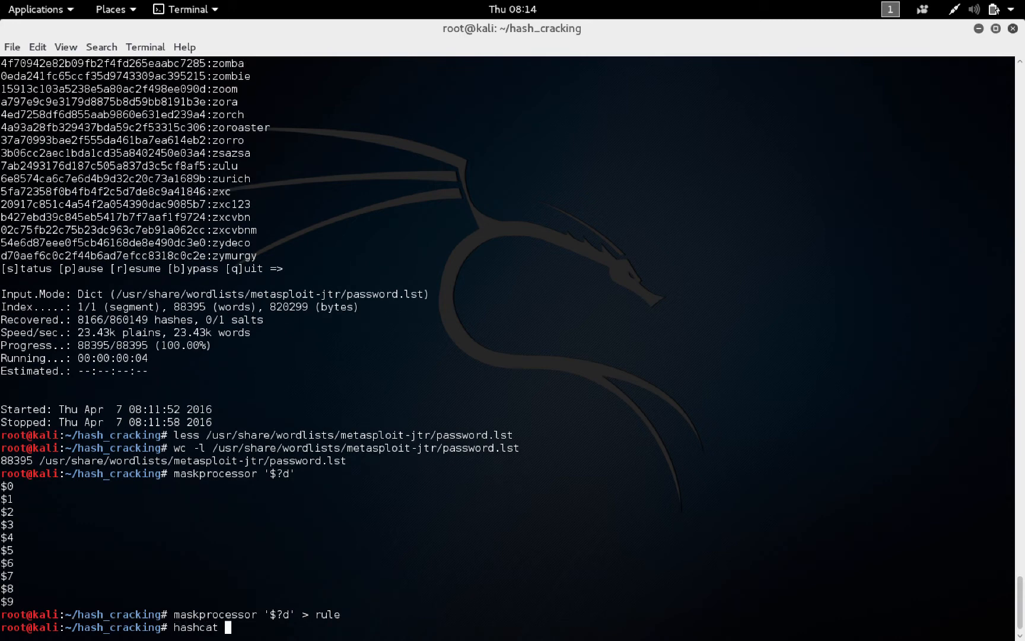
{"action": "type", "text": "-m 0 -"}
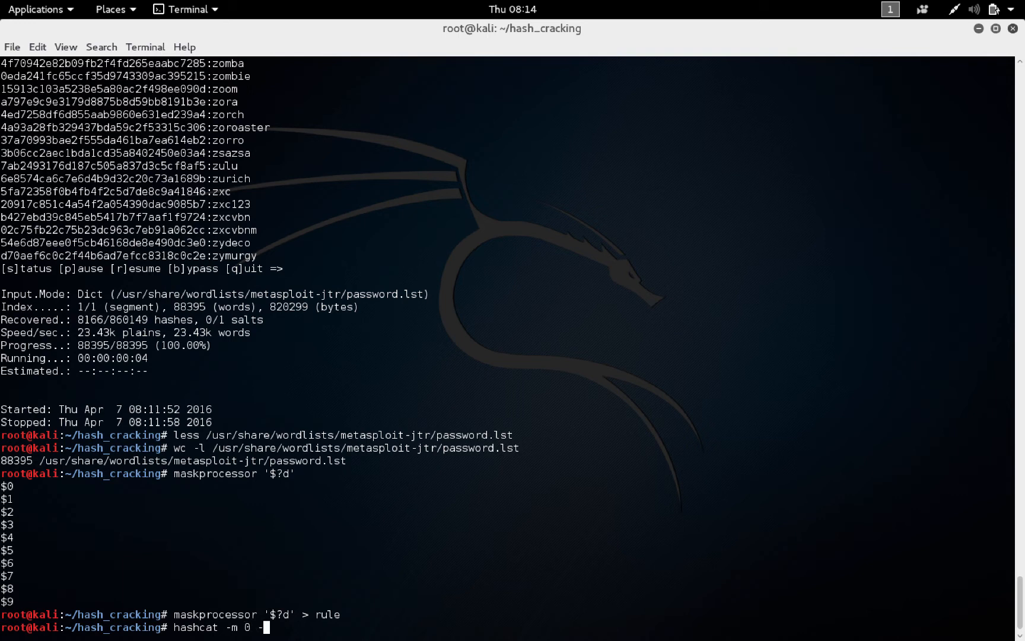
{"action": "type", "text": "r"}
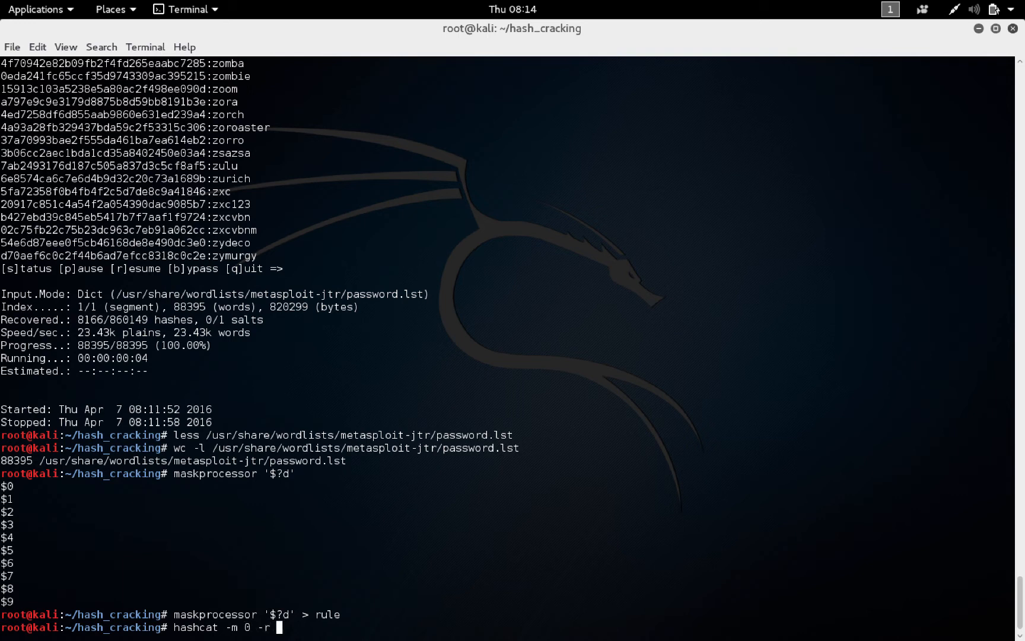
{"action": "type", "text": "rule"}
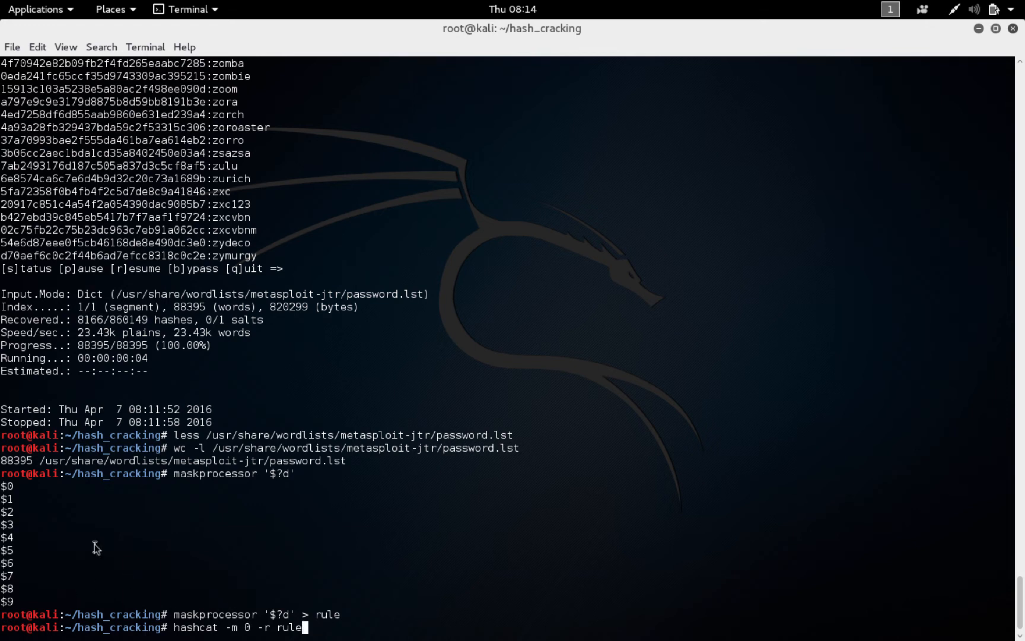
{"action": "mouse_move", "coordinate": [333, 609]}
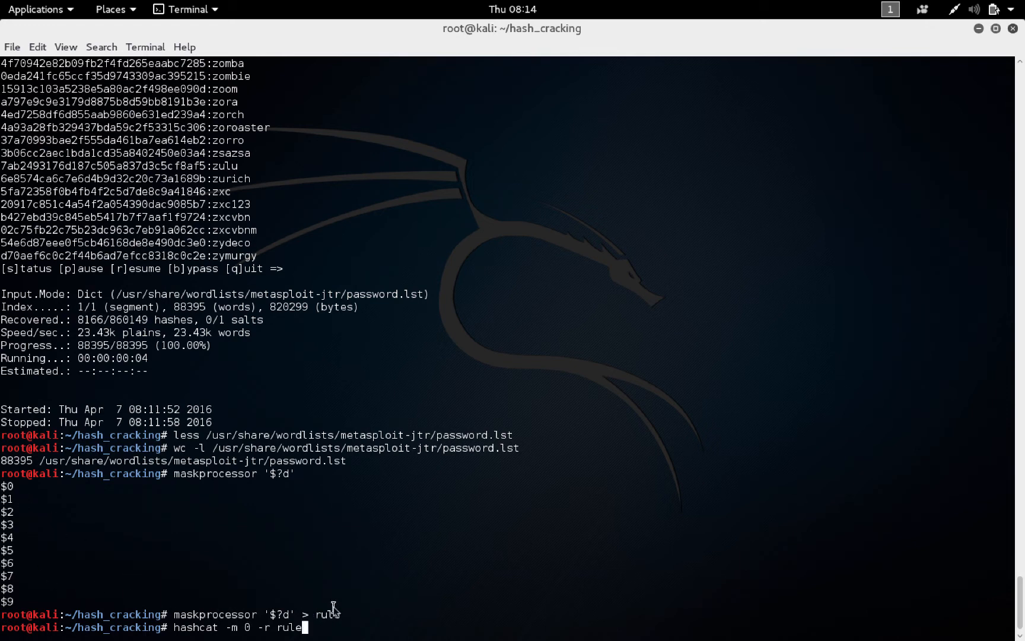
{"action": "mouse_move", "coordinate": [347, 603]}
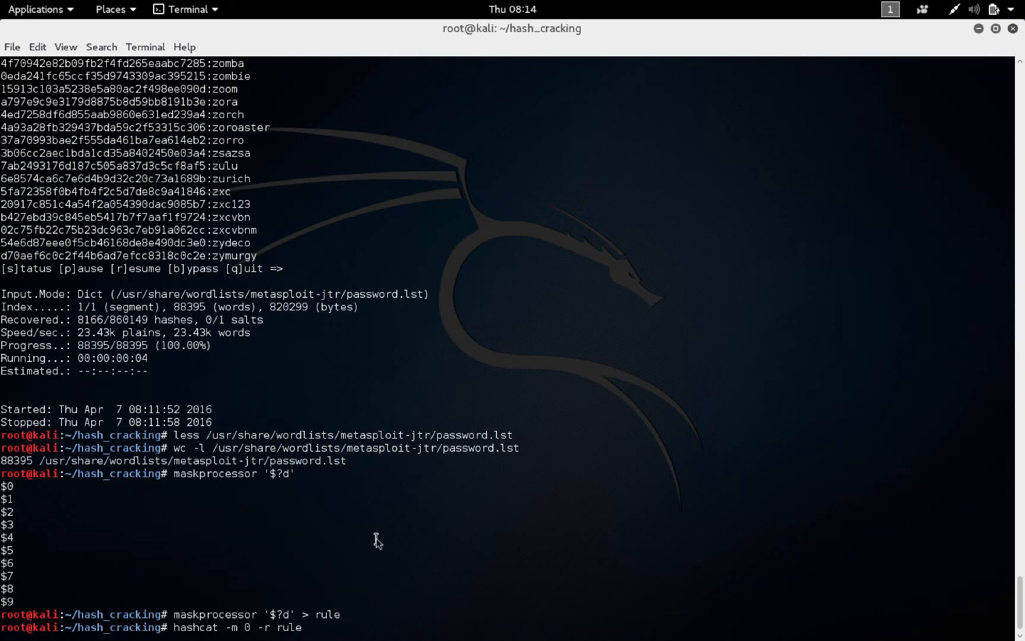
{"action": "type", "text": "stratfor.hash"}
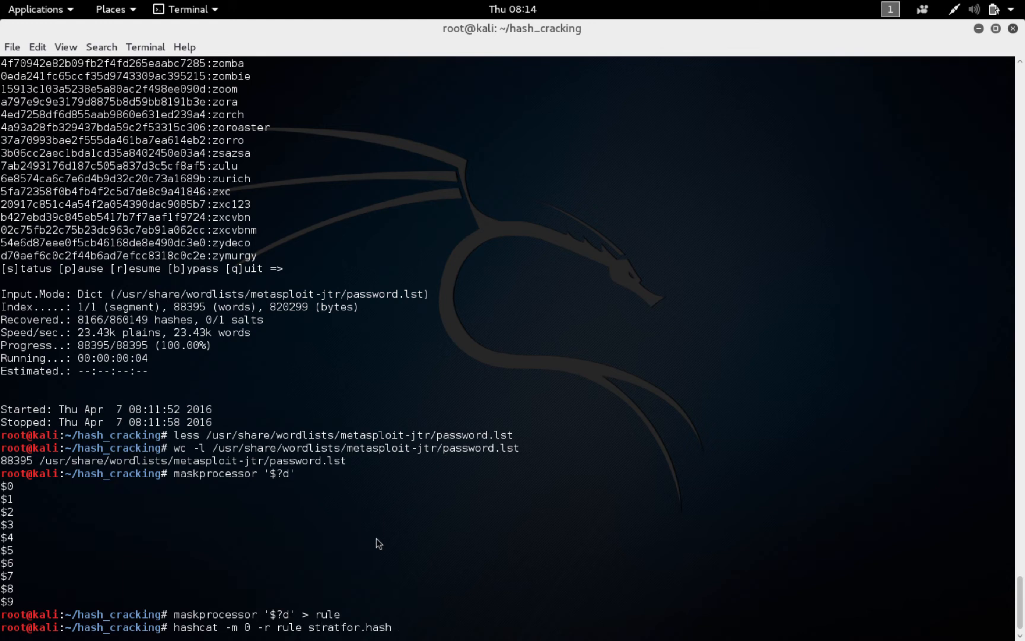
{"action": "type", "text": "/usr/share/me"}
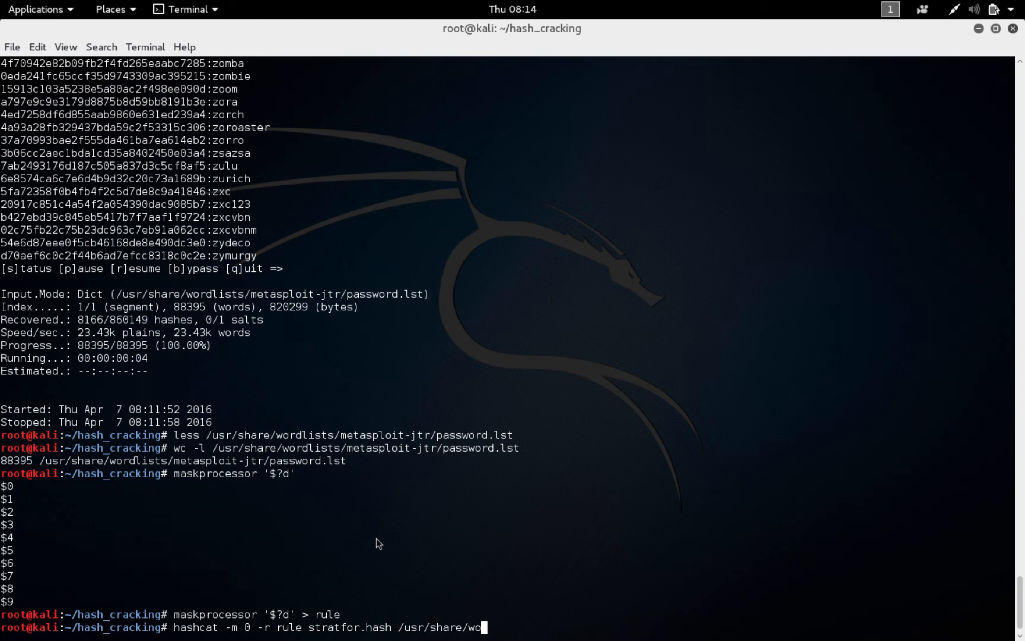
{"action": "type", "text": "dlists/metasploit"}
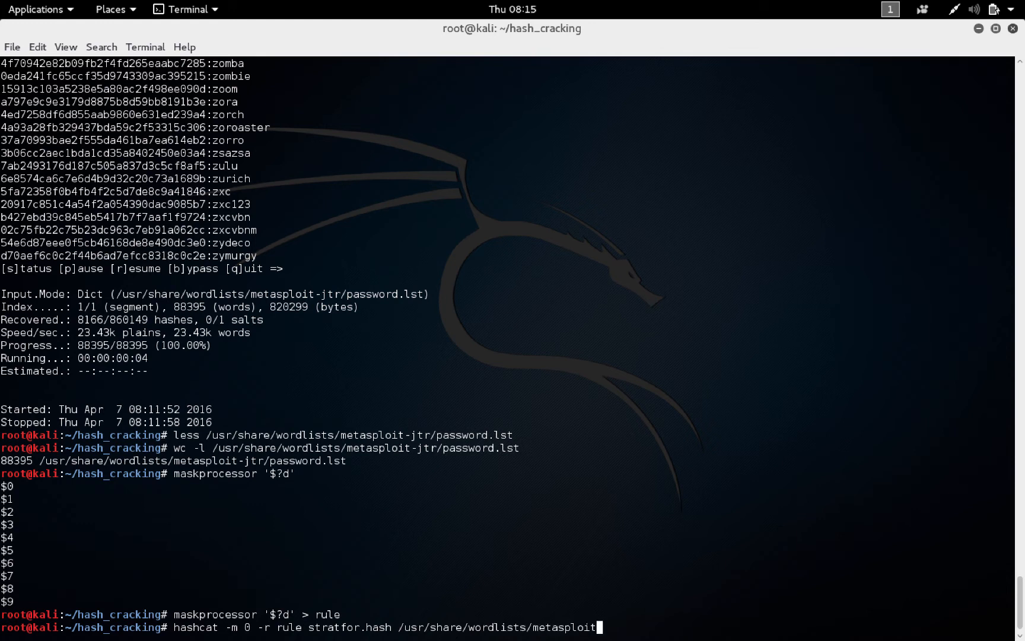
{"action": "type", "text": "jtr/p"}
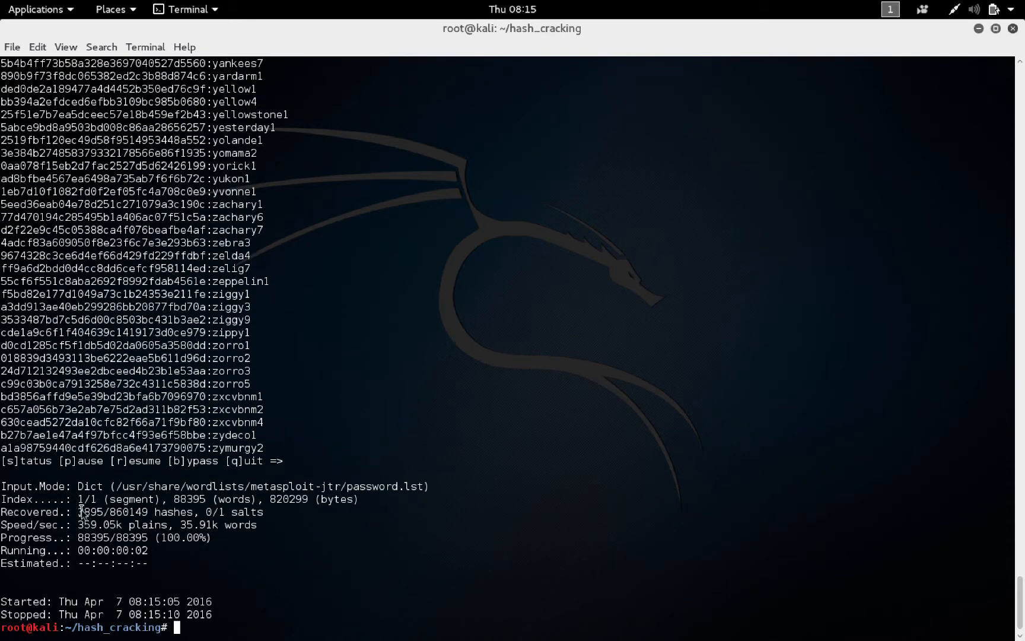
{"action": "mouse_move", "coordinate": [260, 178]}
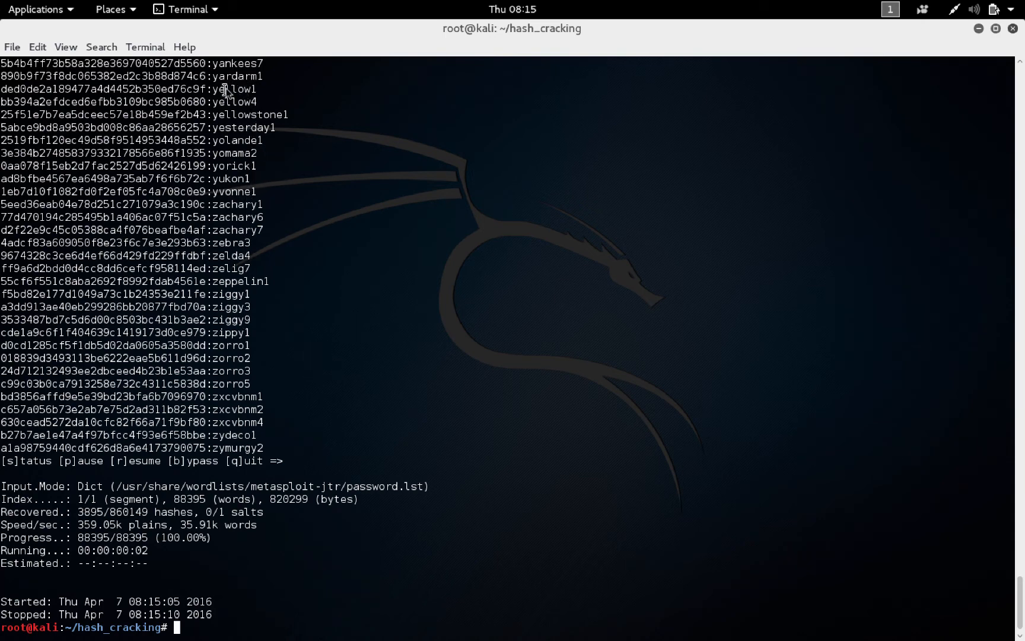
{"action": "mouse_move", "coordinate": [333, 321]}
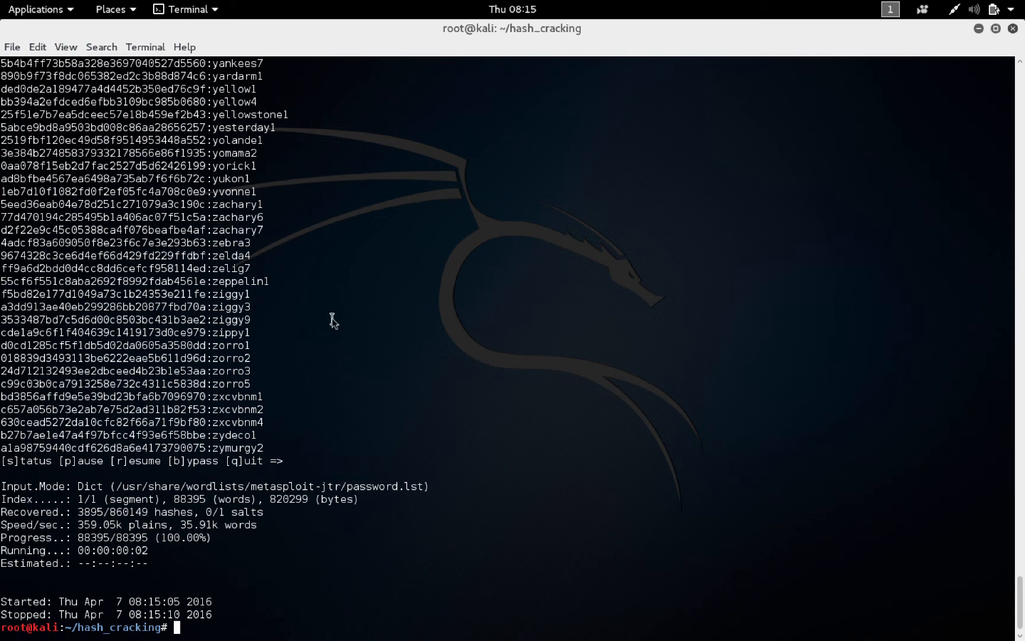
{"action": "mouse_move", "coordinate": [169, 410]}
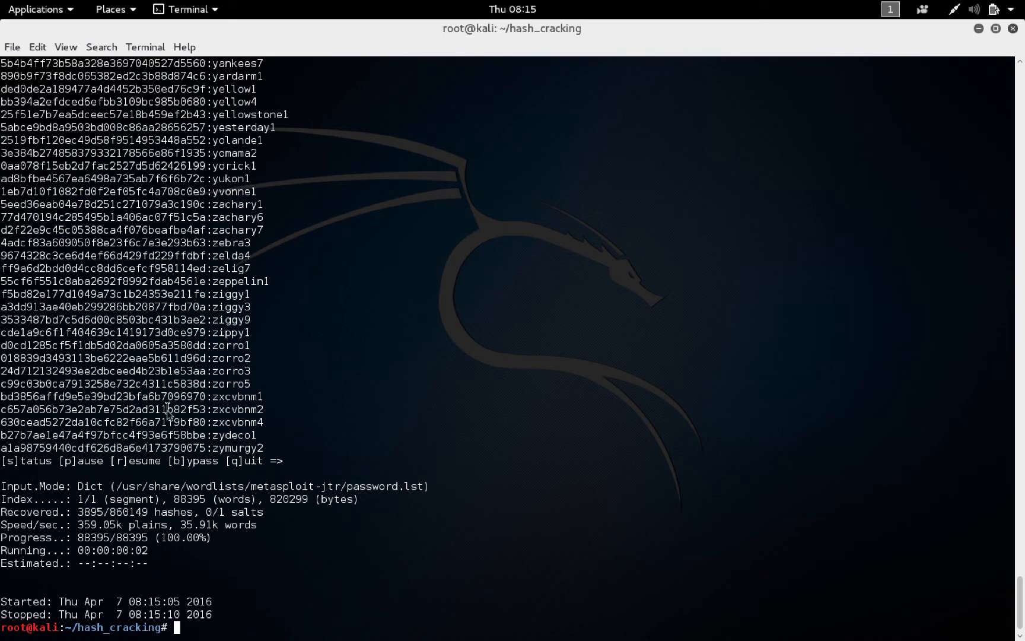
{"action": "mouse_move", "coordinate": [234, 243]}
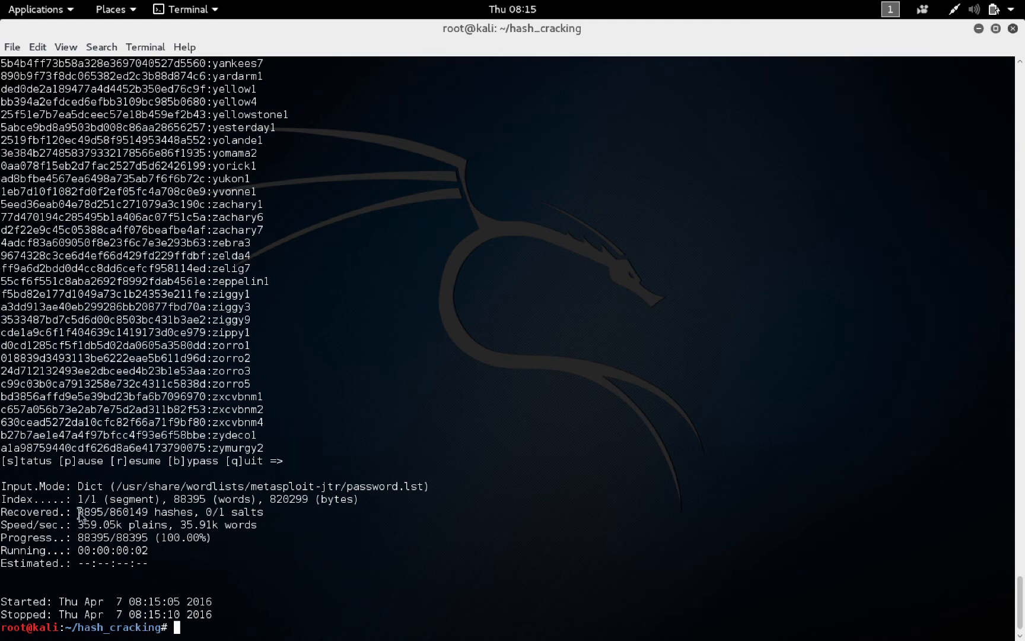
{"action": "mouse_move", "coordinate": [245, 268]}
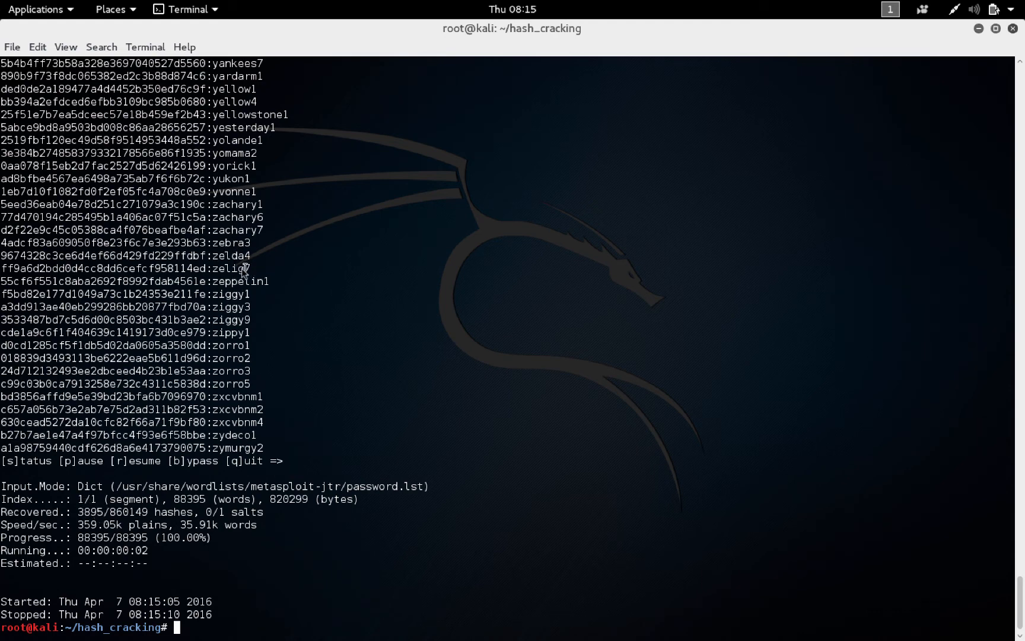
{"action": "mouse_move", "coordinate": [239, 266]}
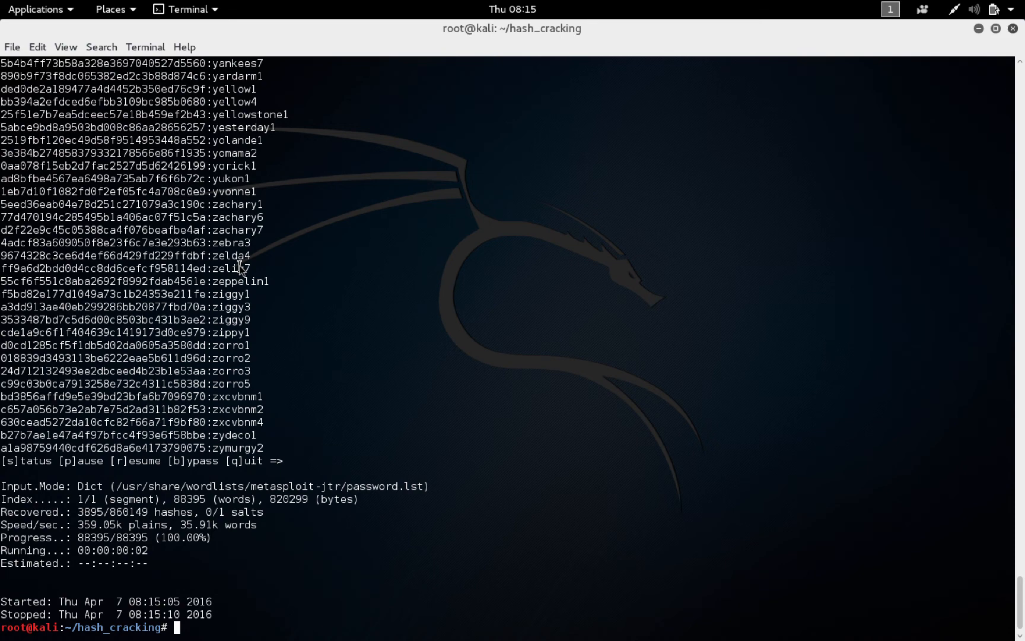
- Type maskprocessor '$?d' > rule again to regenerate the digit rule file
{"action": "type", "text": "maskprocessor '$?d' > rule"}
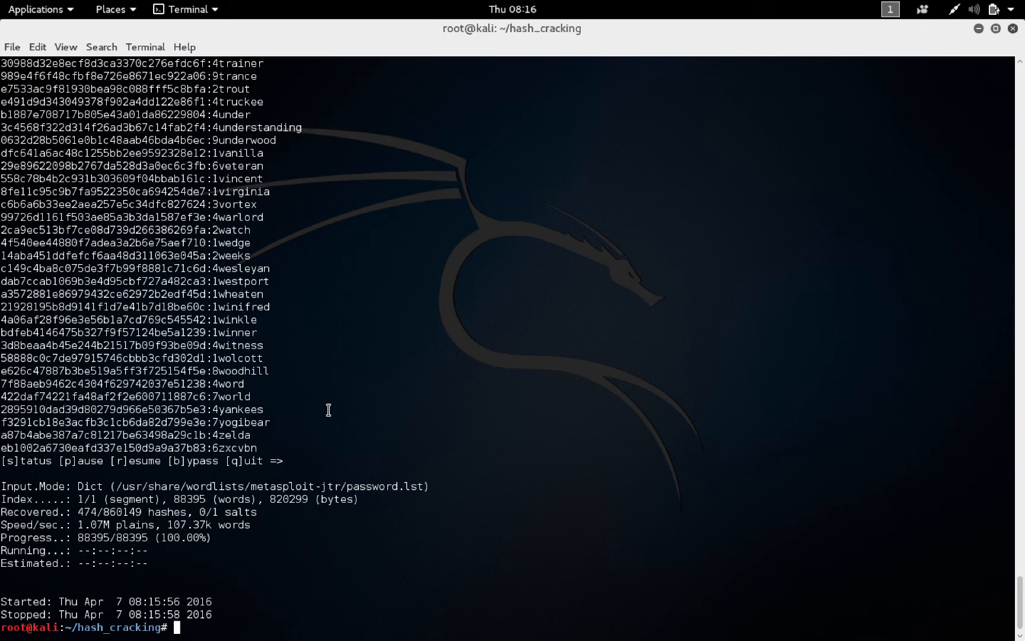
- Rerun hashcat with the digit-prepending rules on stratfor.hash and recall the maskprocessor command
{"action": "type", "text": "hashcat -m 0 -r rule stratfor.hash /usr/share/wordlists/metasploit-jtr/password.lst"}
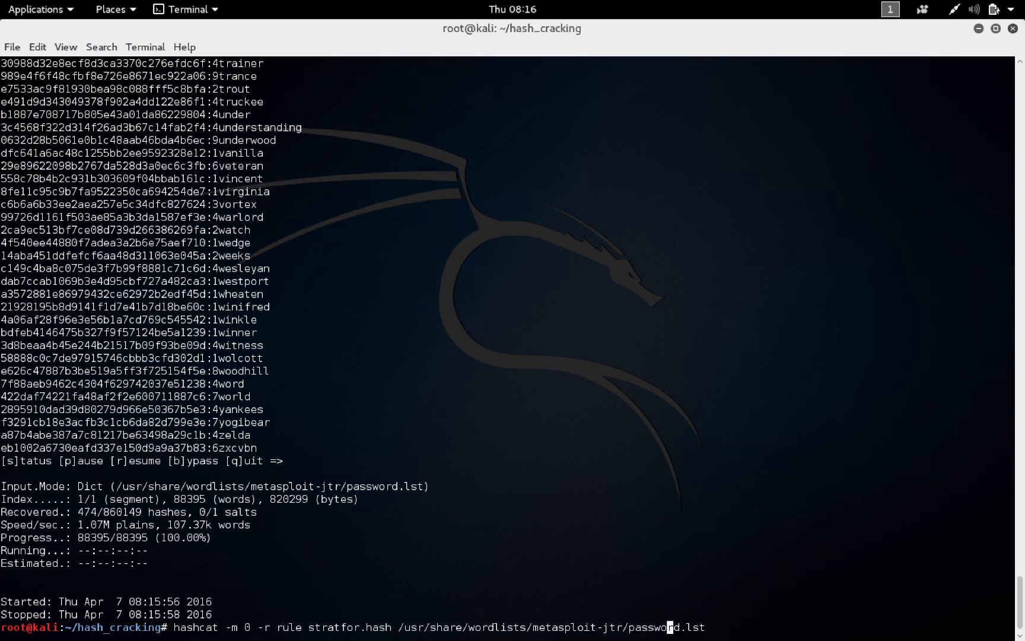
{"action": "type", "text": "maskprocessor '?d' > rule"}
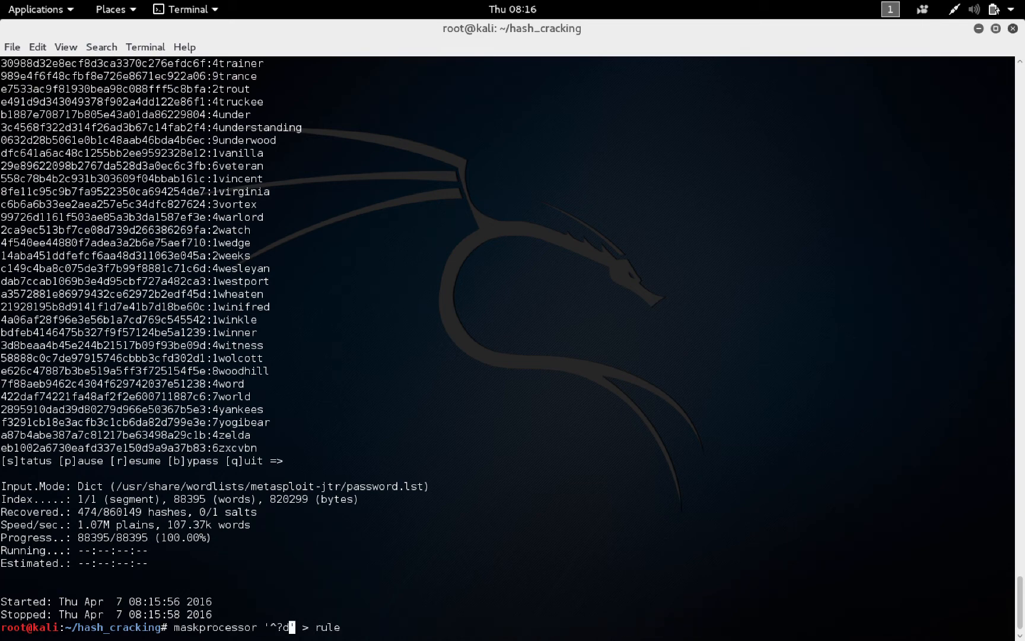
- Generate symbol-prepending rules with maskprocessor '^?s', view them, and rerun hashcat on stratfor.hash
{"action": "type", "text": "s"}
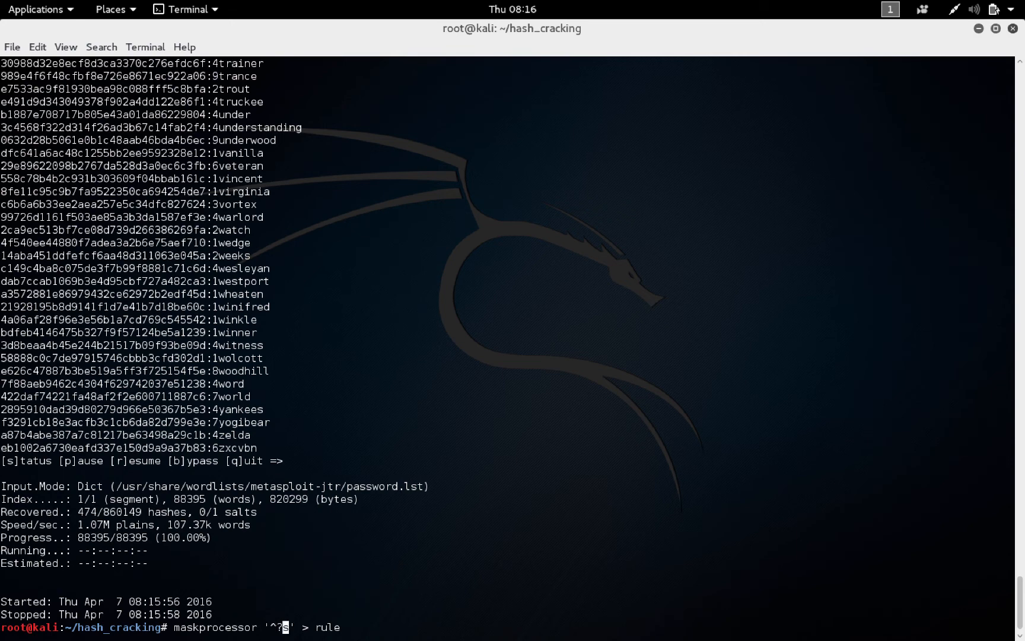
{"action": "type", "text": "cat rule"}
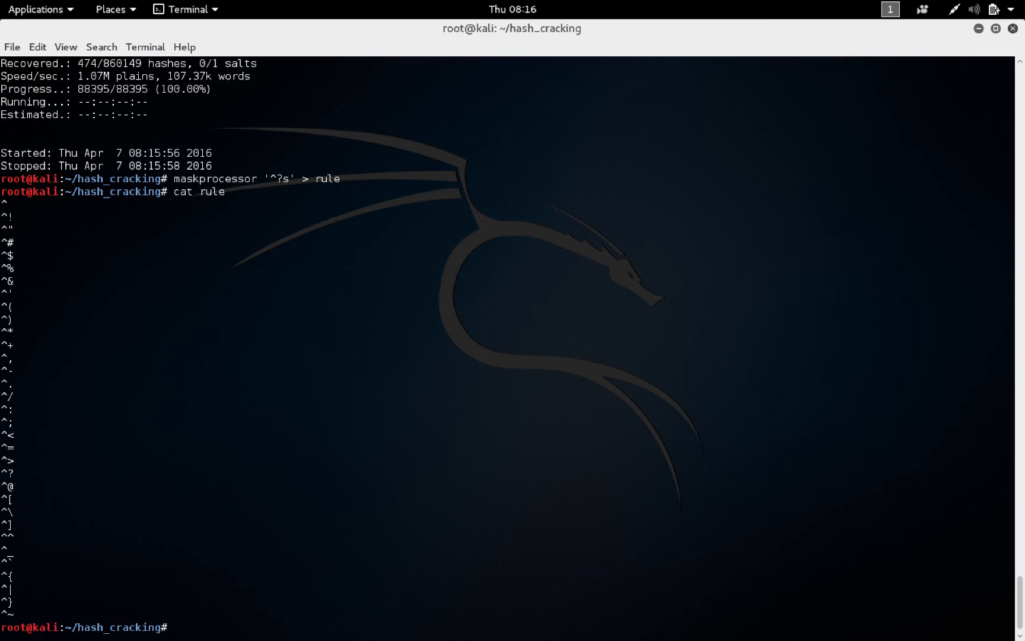
{"action": "type", "text": "maskprocessor '^?s' > rule"}
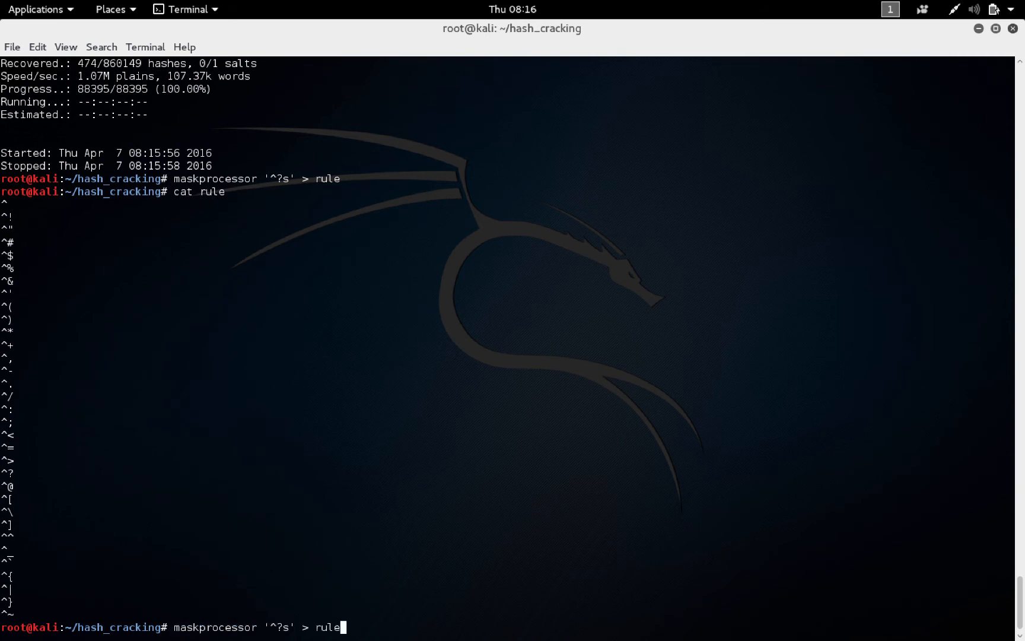
{"action": "type", "text": "hashcat -m 0 -r rule stratfor.hash /usr/share/wordlists/metasploit-jtr/password.lst"}
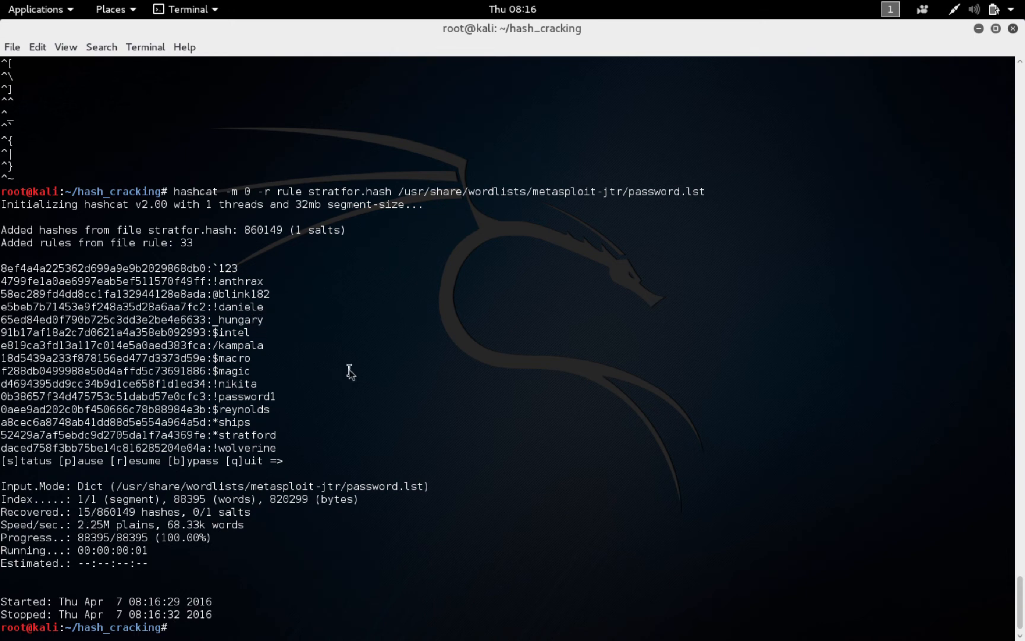
- Generate two-digit append rules ($?d $?d) into the rule file and stage the hashcat command
{"action": "type", "text": "cat rule"}
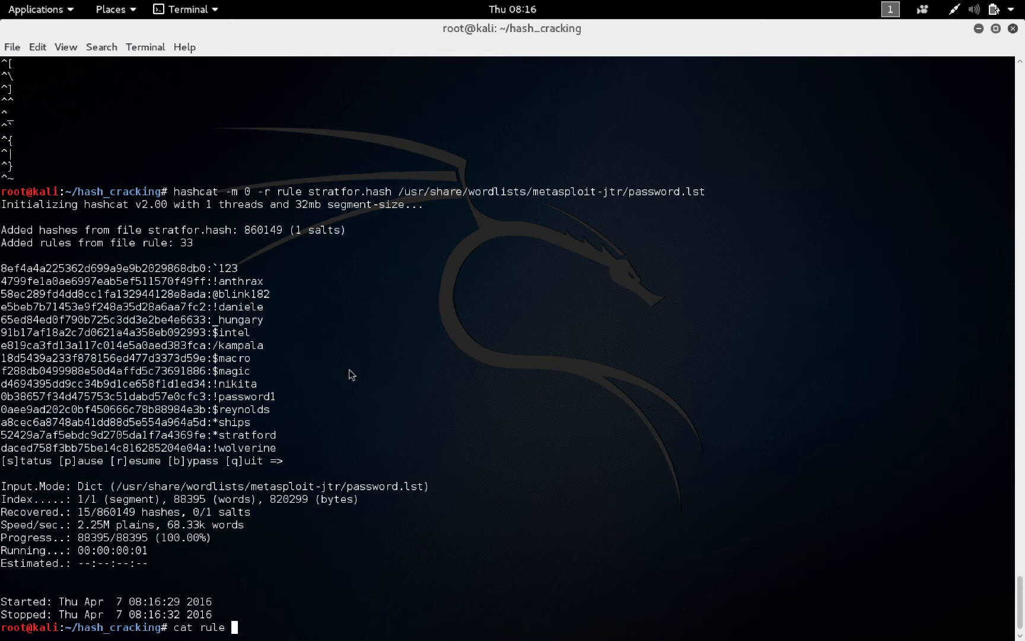
{"action": "type", "text": "maskprocessor '^?s > rule"}
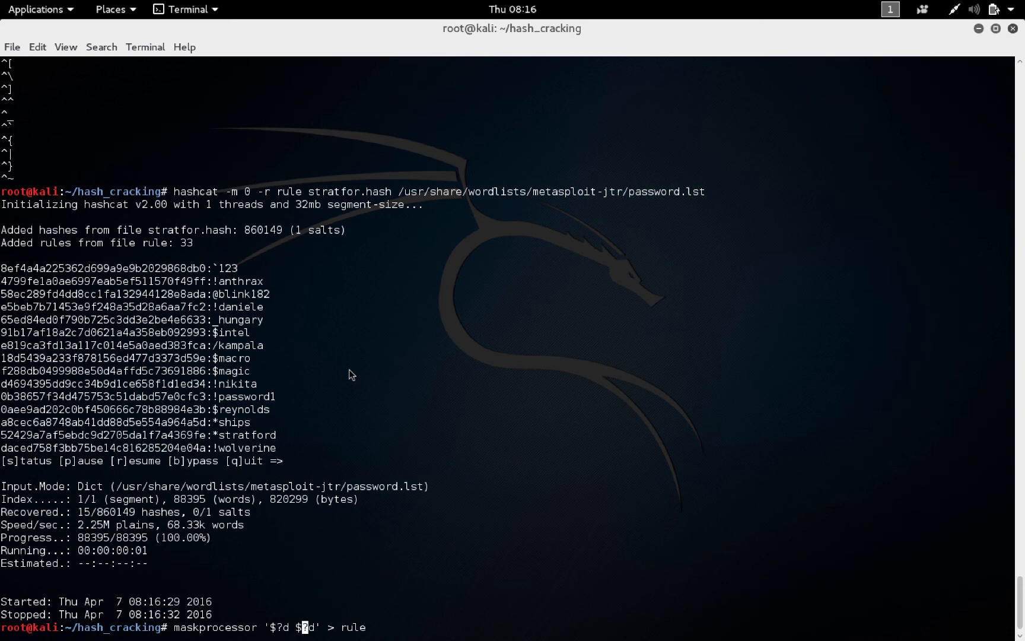
{"action": "key", "text": "Return"}
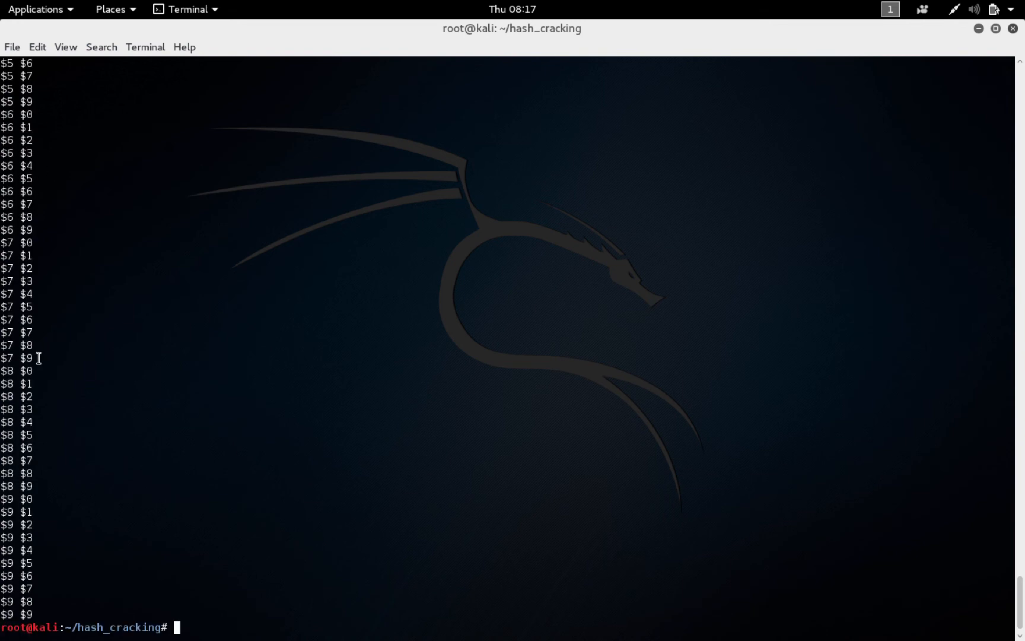
{"action": "type", "text": "hashcat -m 0 -r rule stratfor.hash /usr/share/wordlists/metasploit-jtr/password.lst"}
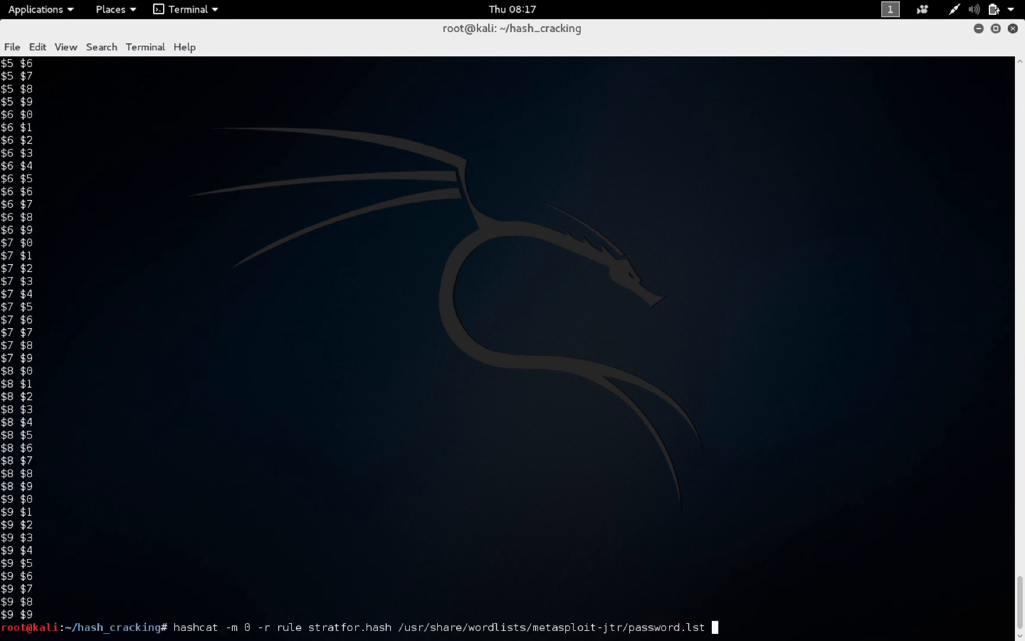
- Run hashcat with two-digit append rules (6715 recovered) and count the rule file at 100 lines
{"action": "key", "text": "Return"}
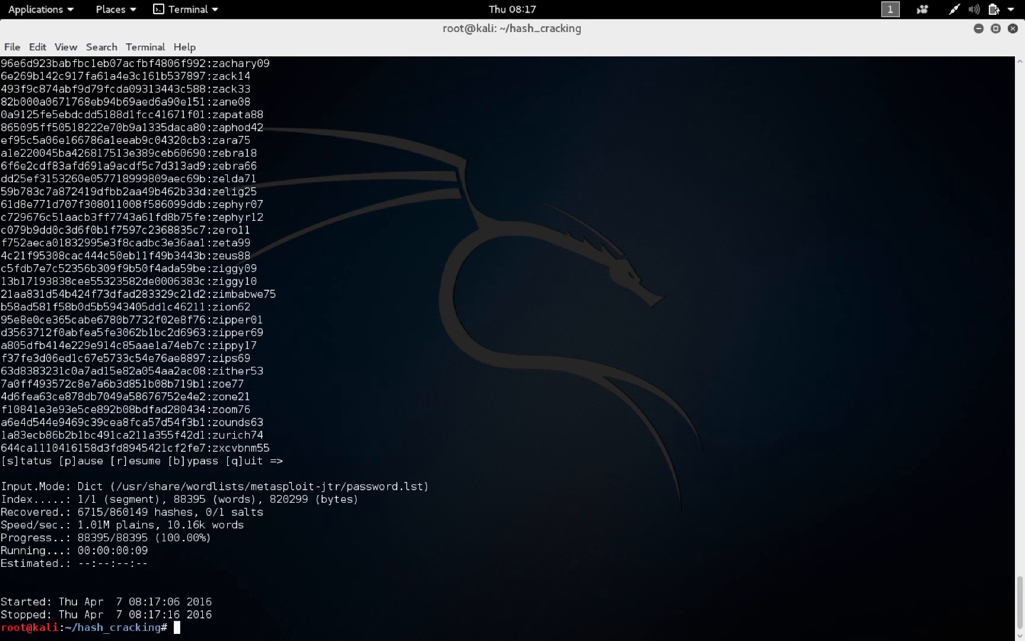
{"action": "type", "text": "cat"}
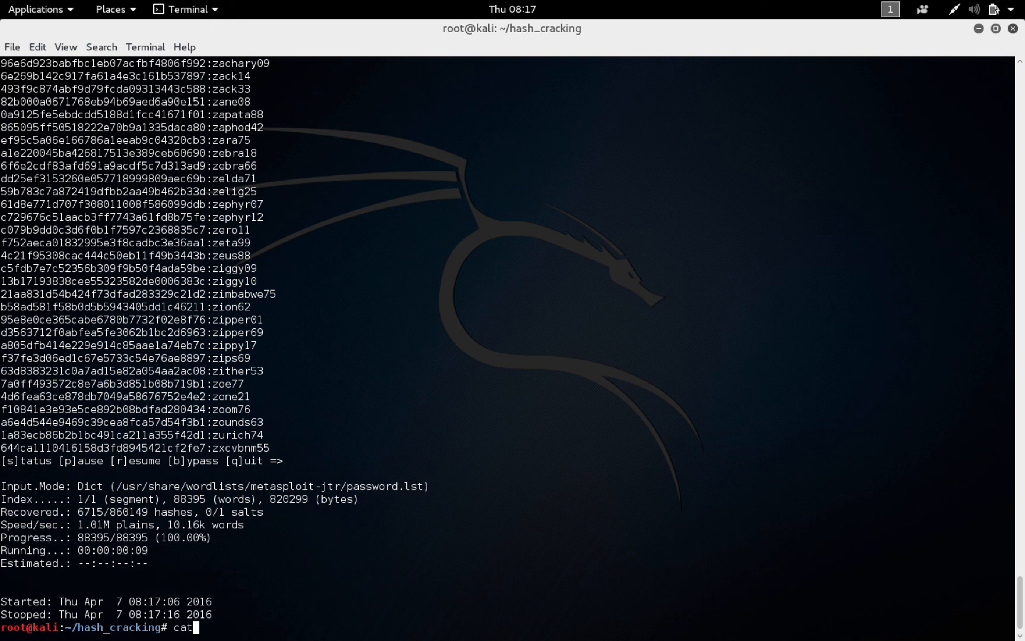
{"action": "type", "text": "rule | wc -l"}
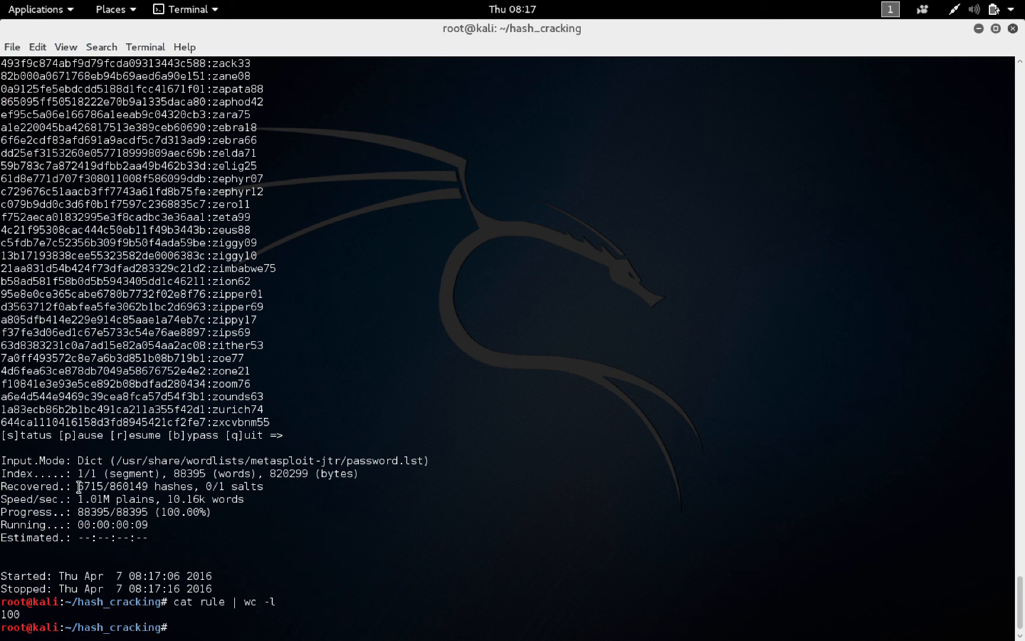
{"action": "double_click", "coordinate": [90, 486]}
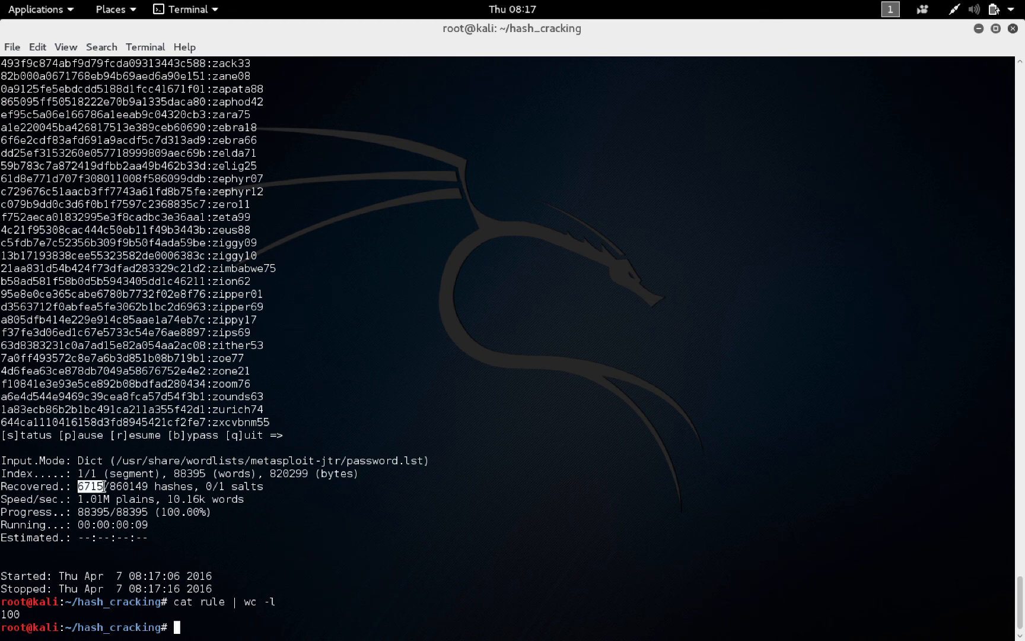